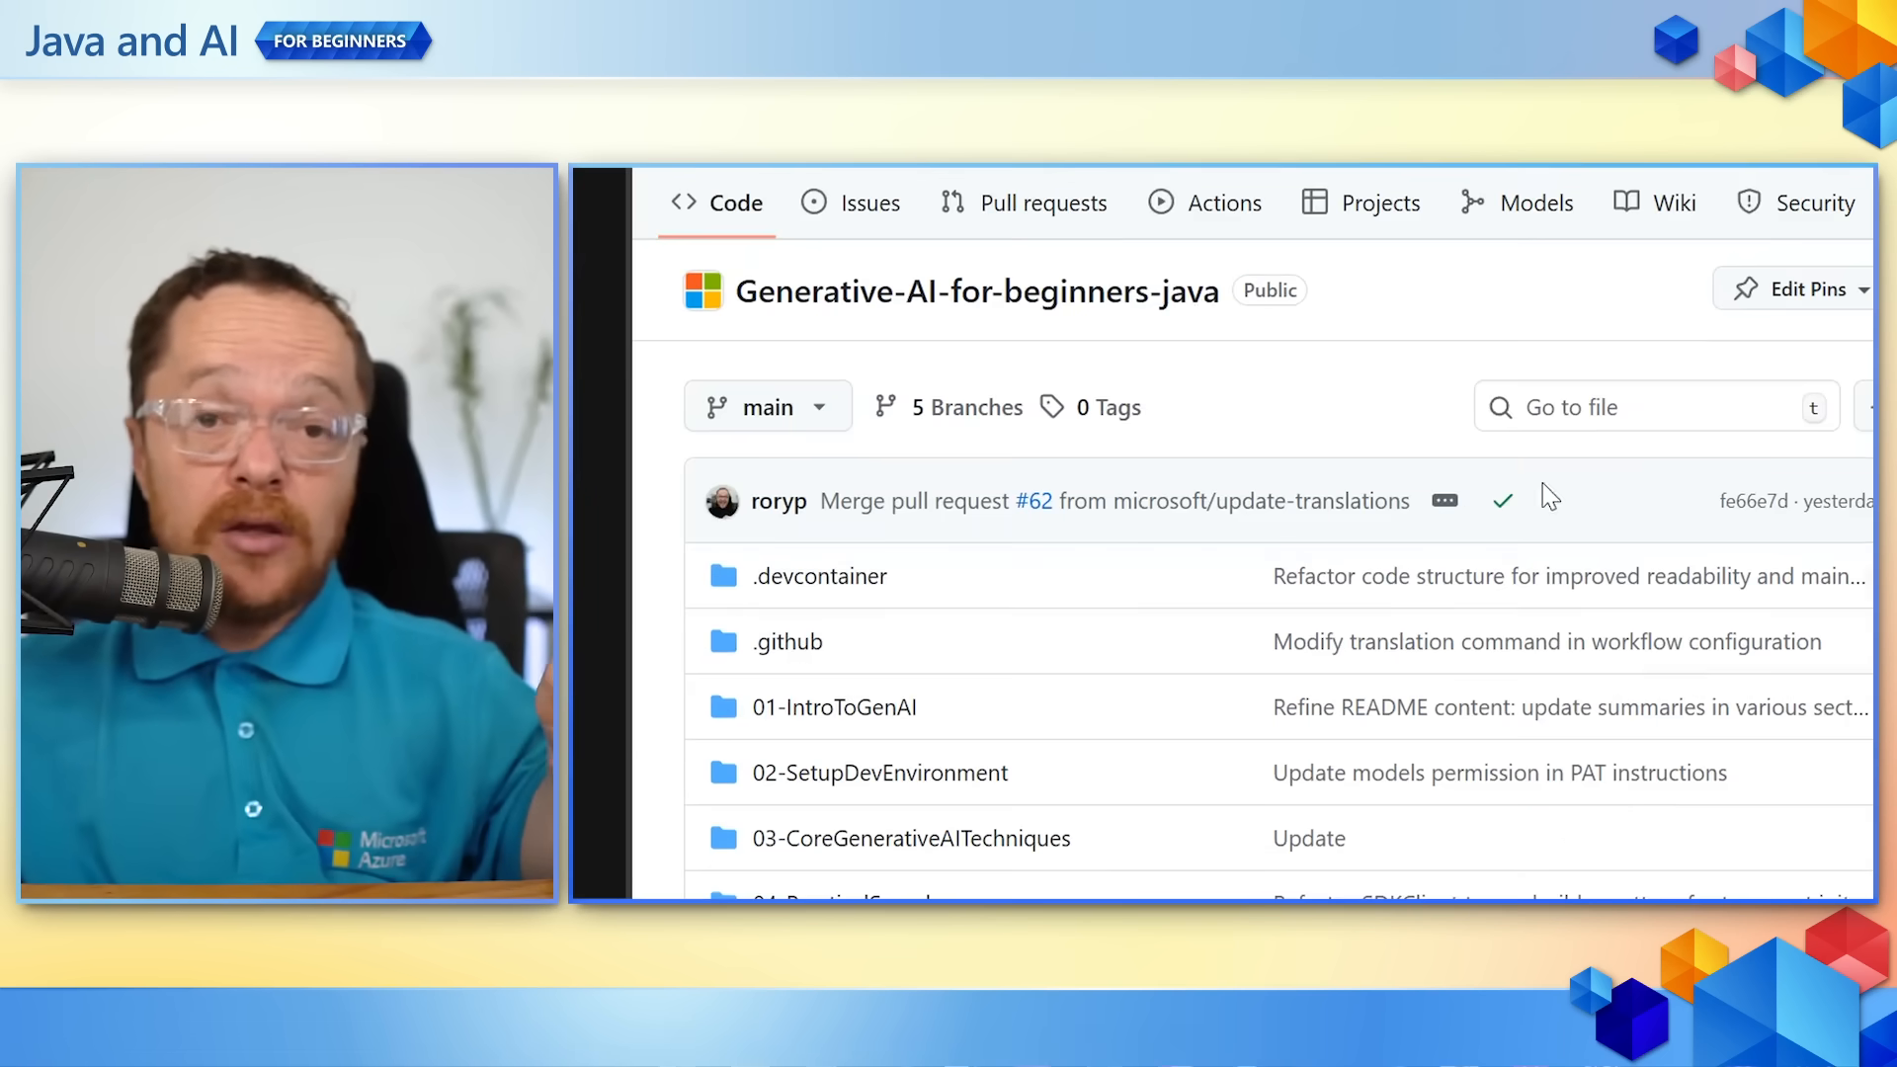
{"action": "mouse_move", "coordinate": [818, 575]}
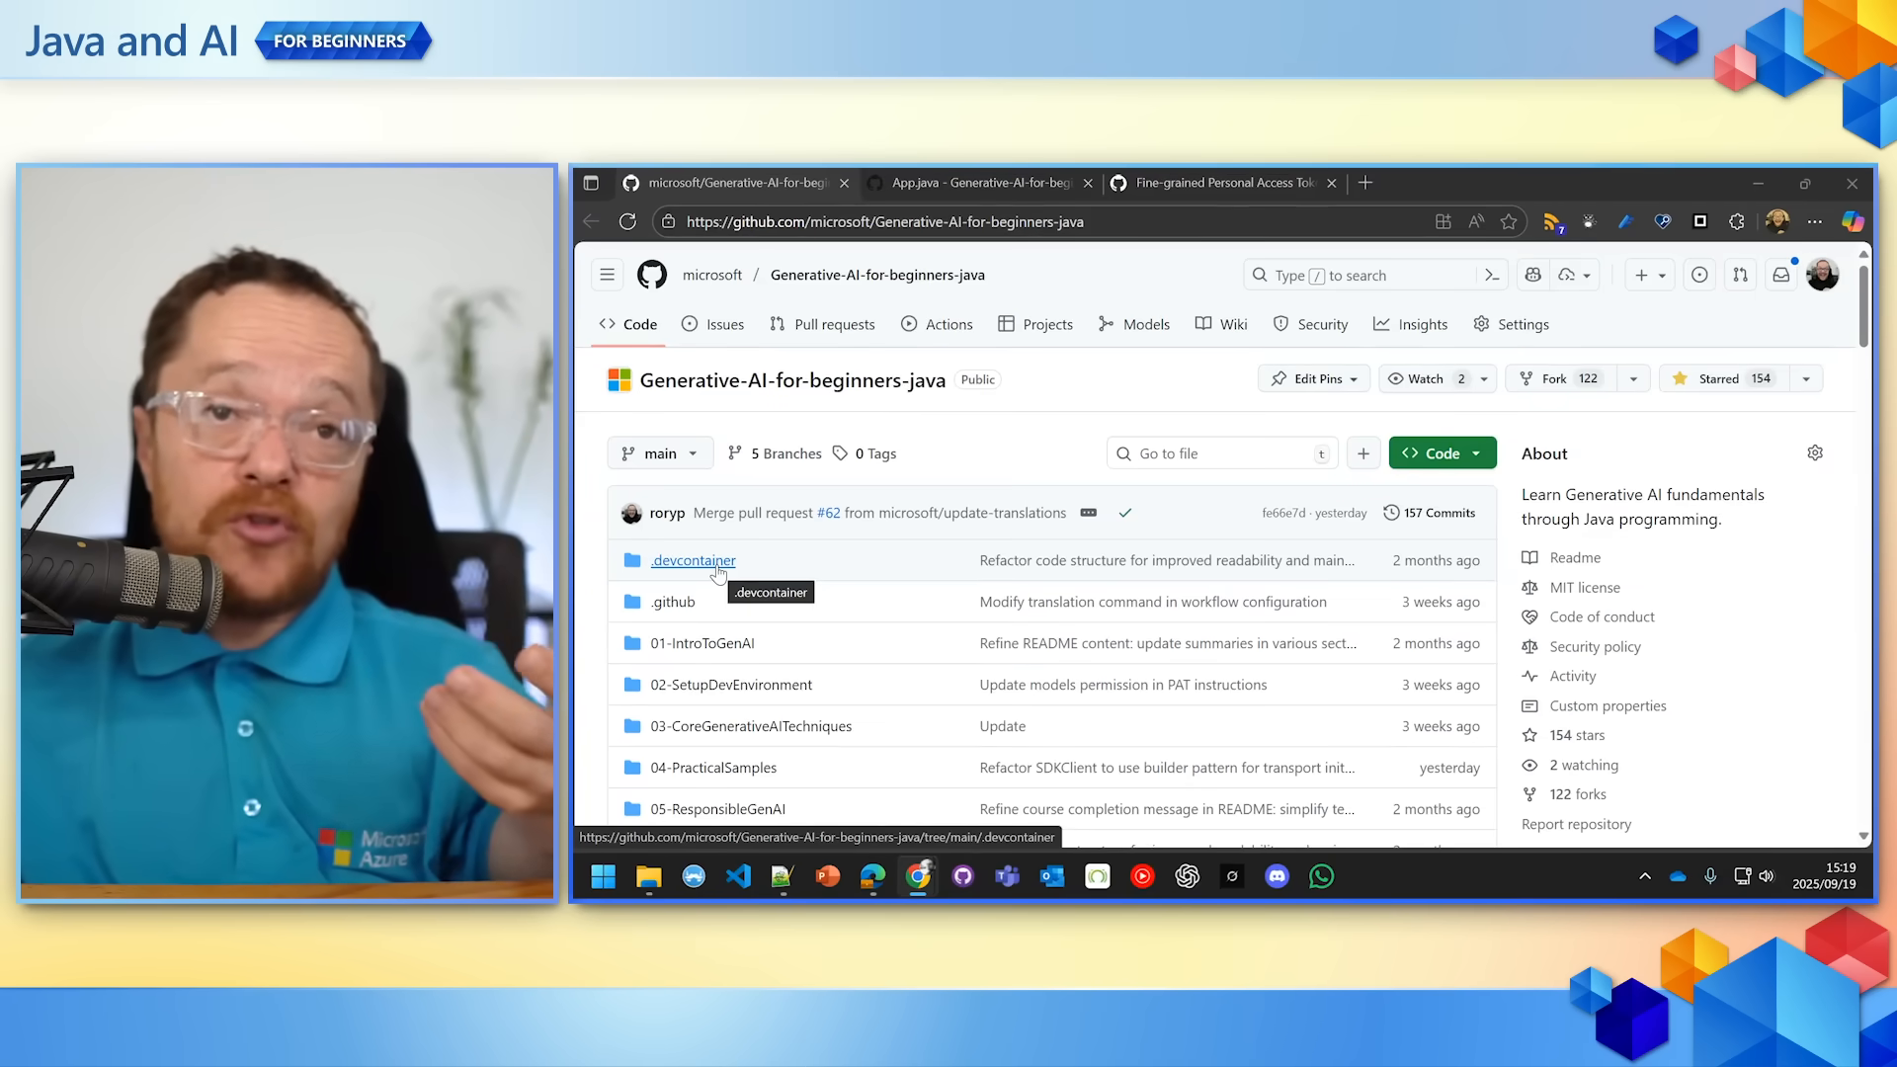
{"action": "mouse_move", "coordinate": [964, 471]}
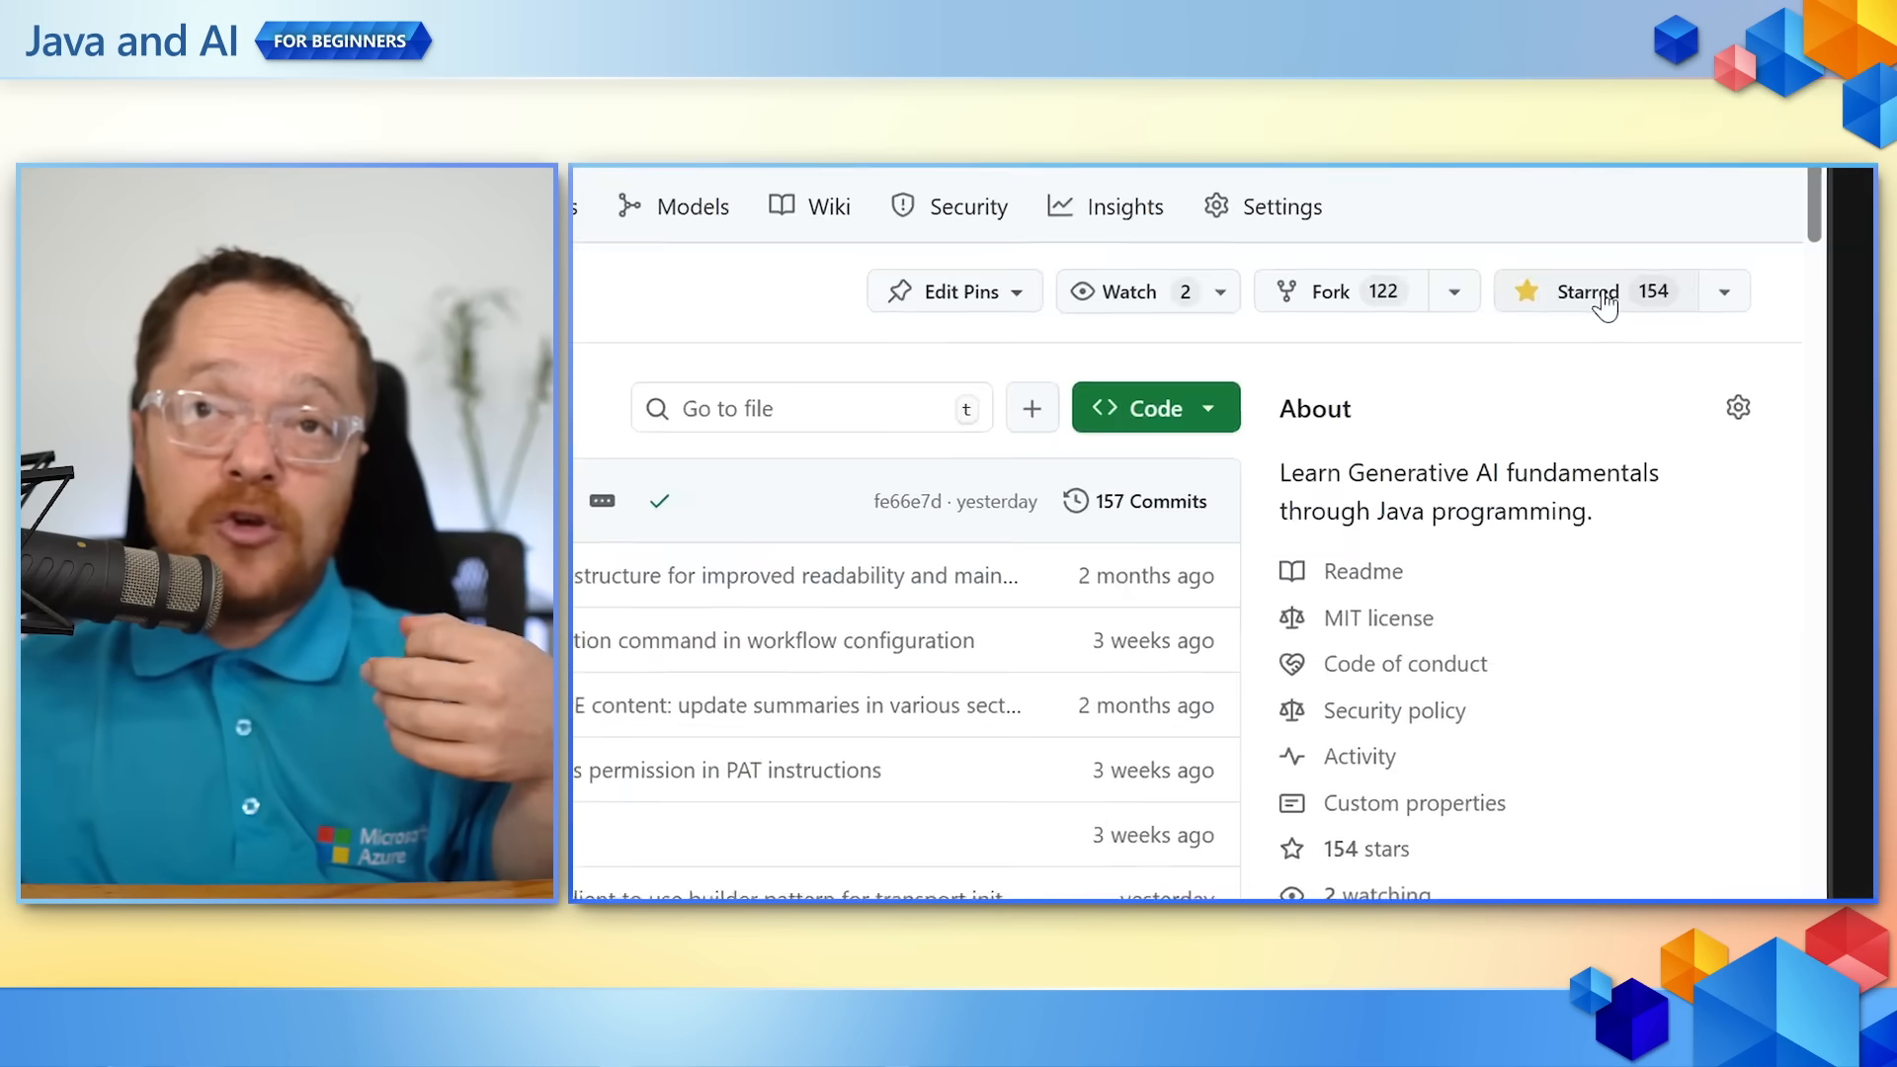
Fork the microsoft/Generative-AI-for-beginners-java repository into your own account.
{"action": "scroll", "scroll_direction": "down", "scroll_amount": 3}
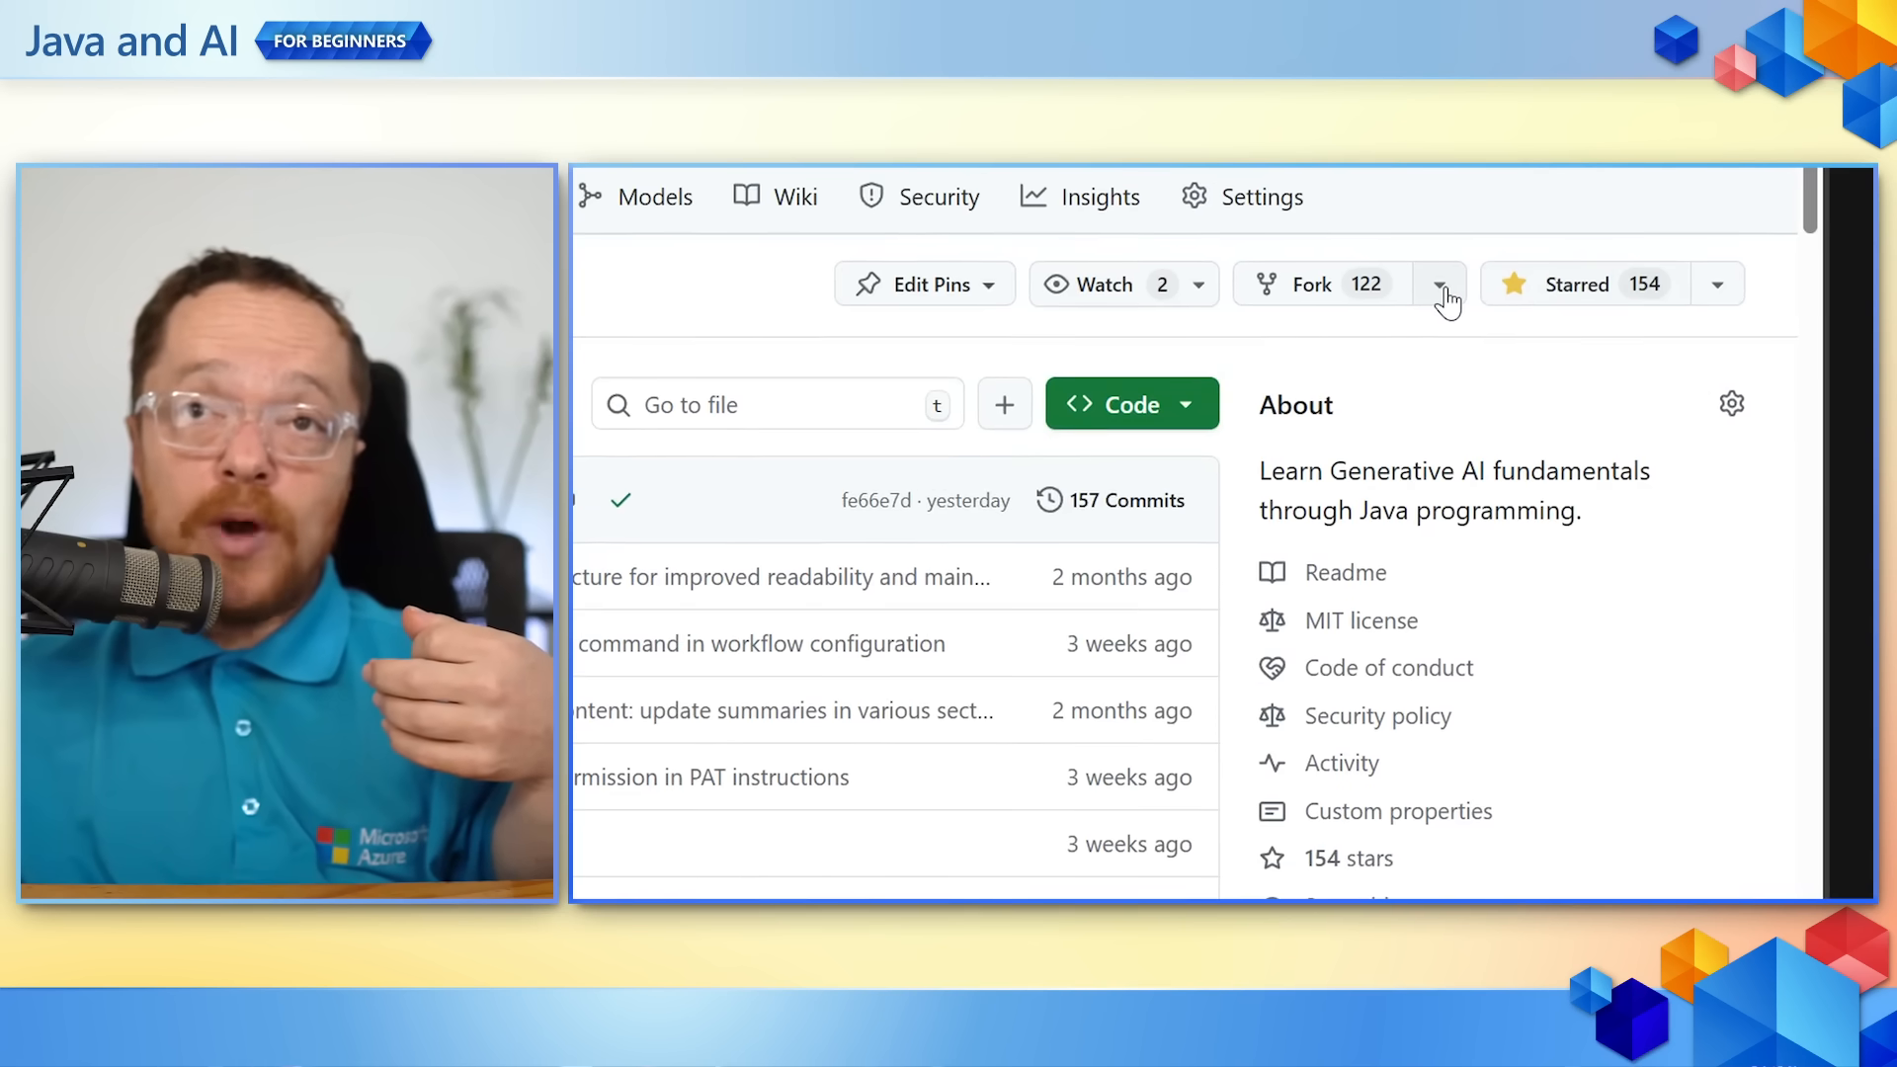
{"action": "left_click", "coordinate": [1439, 283]}
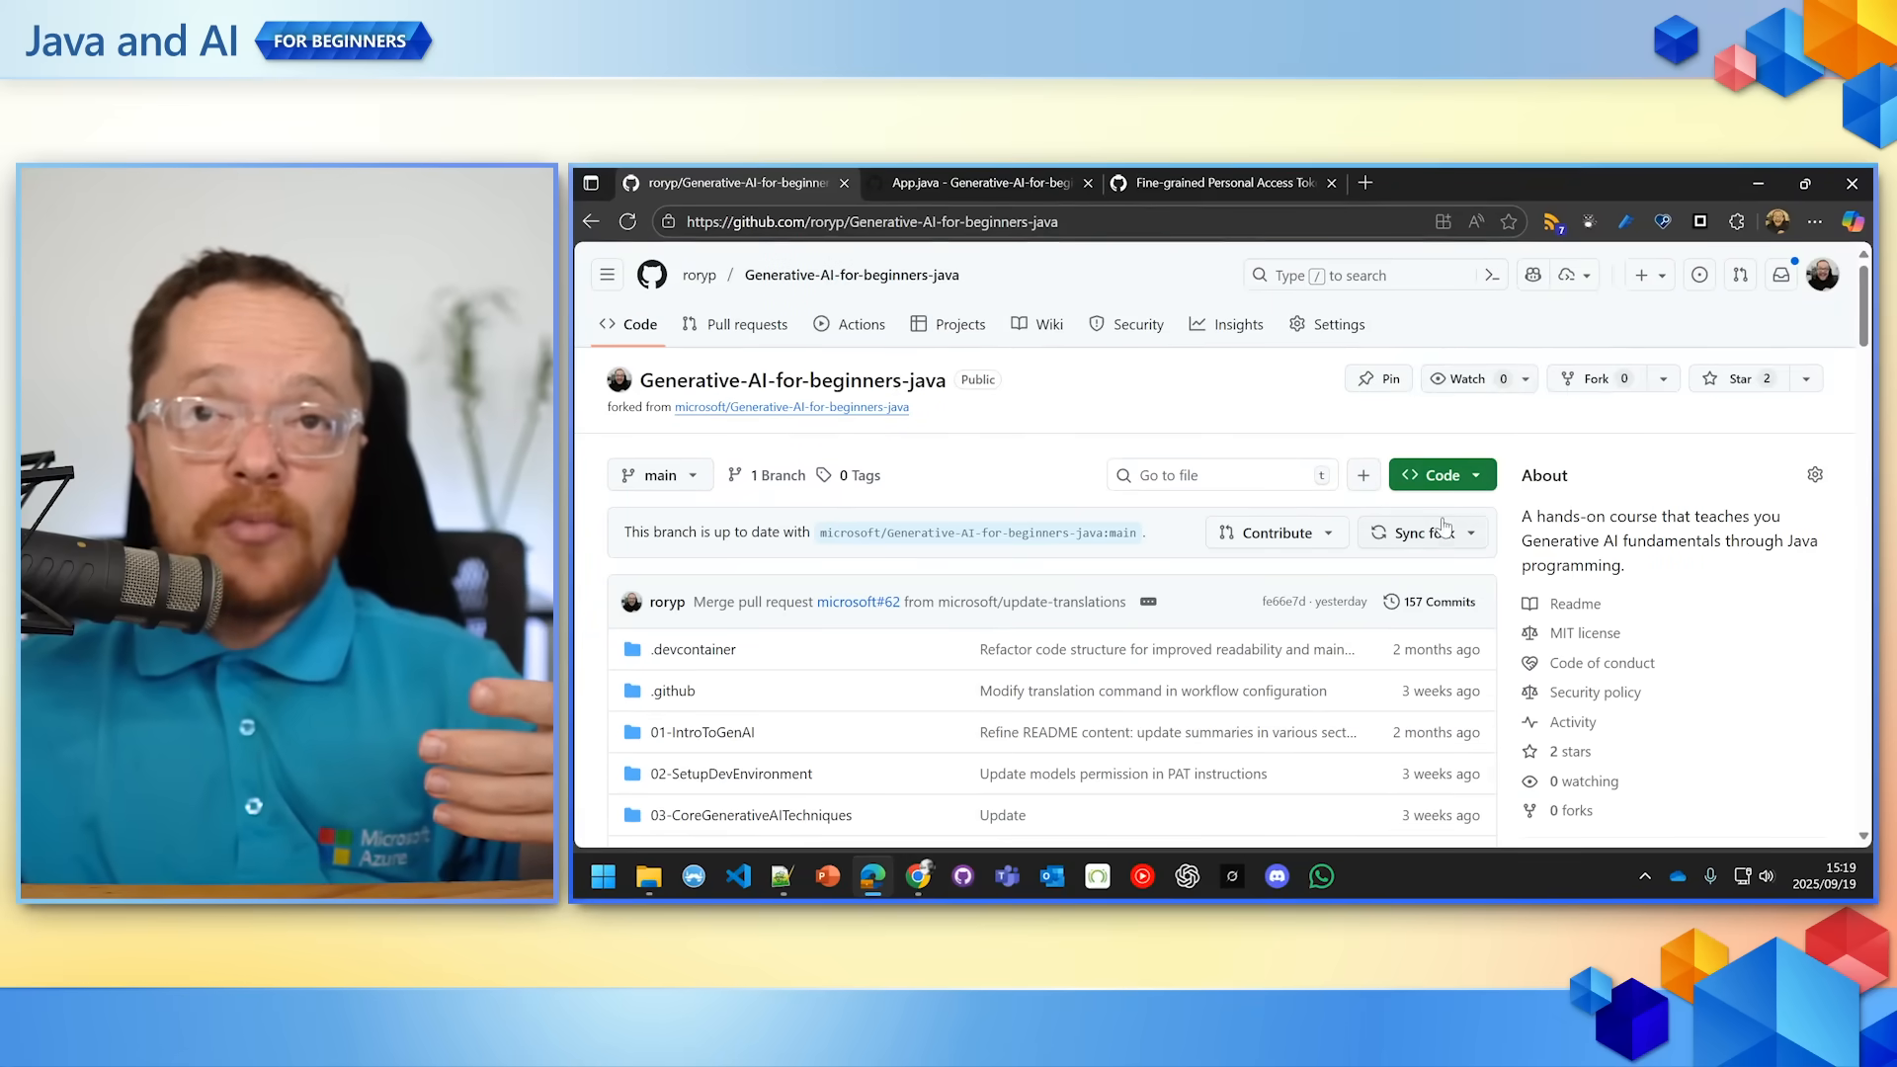
Launch the jubilant journey codespace from the fork's Codespaces list.
{"action": "left_click", "coordinate": [1439, 474]}
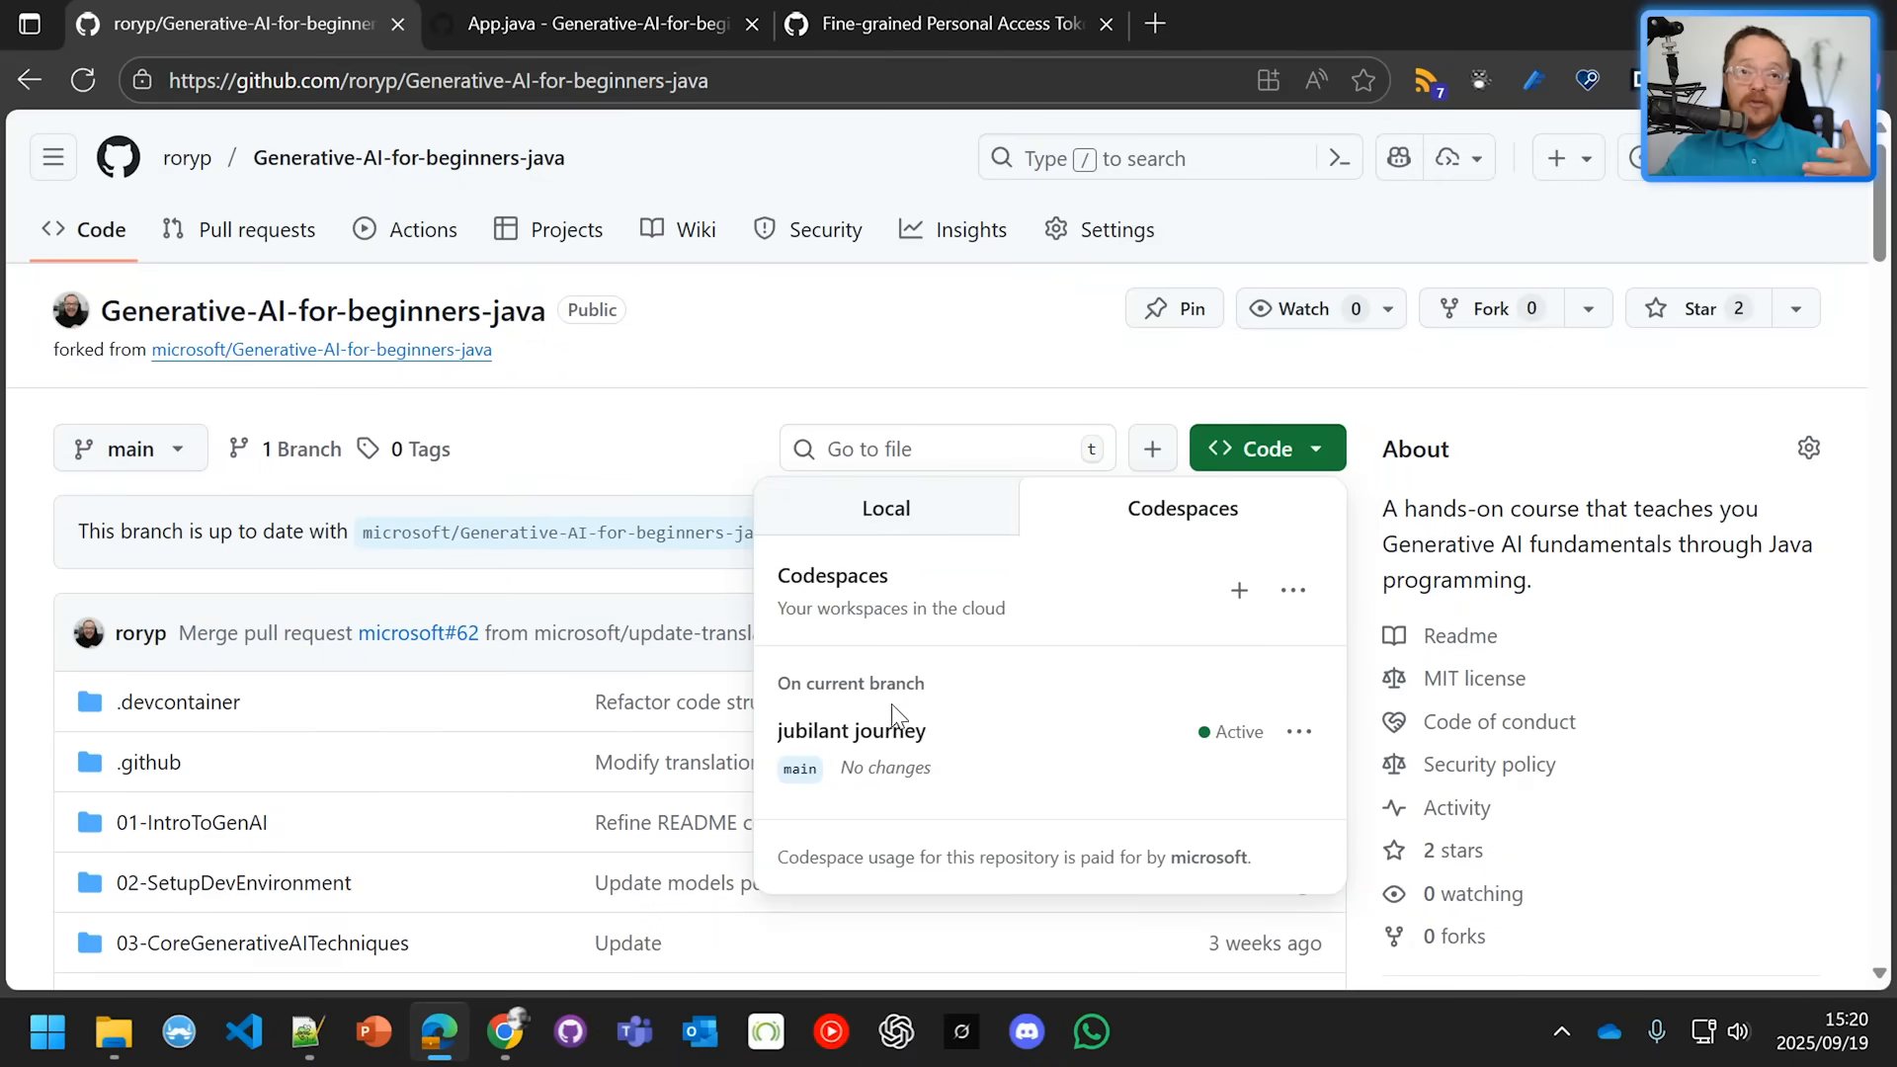
{"action": "mouse_move", "coordinate": [850, 731]}
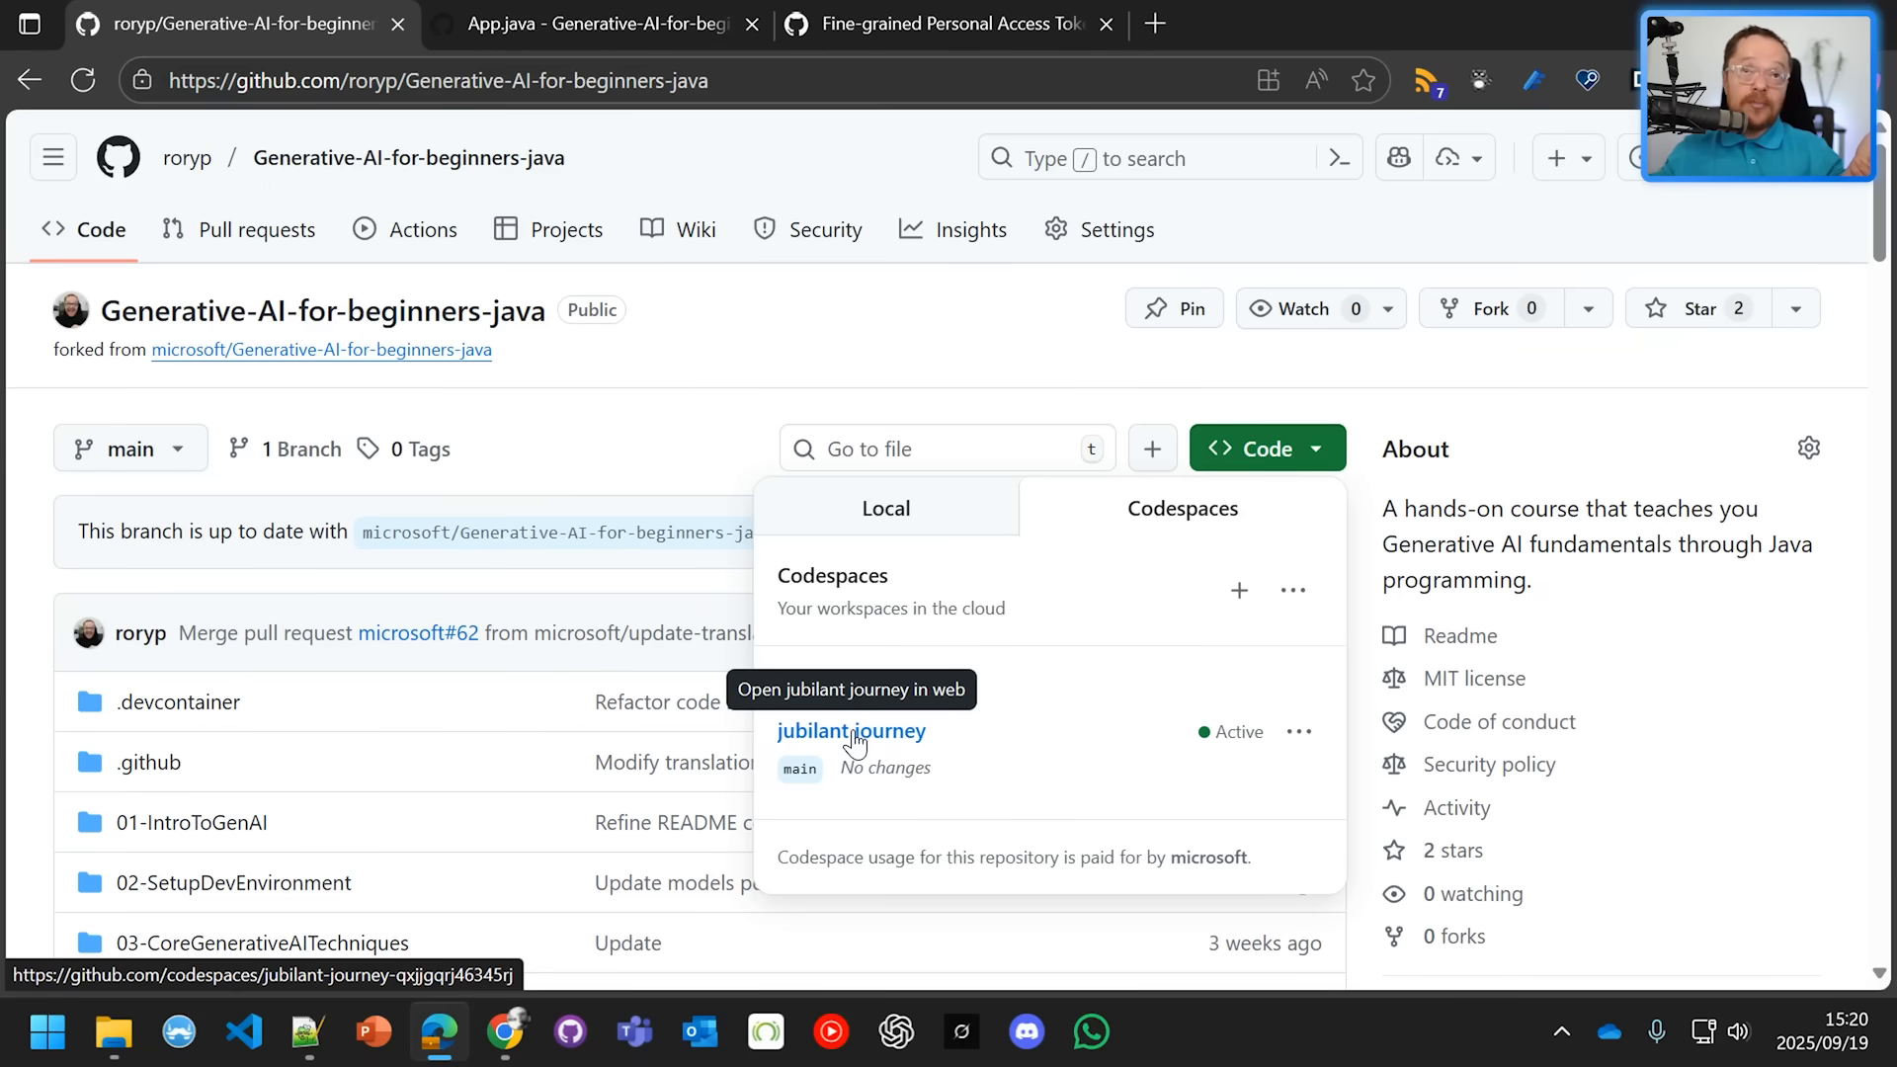
{"action": "left_click", "coordinate": [951, 24]}
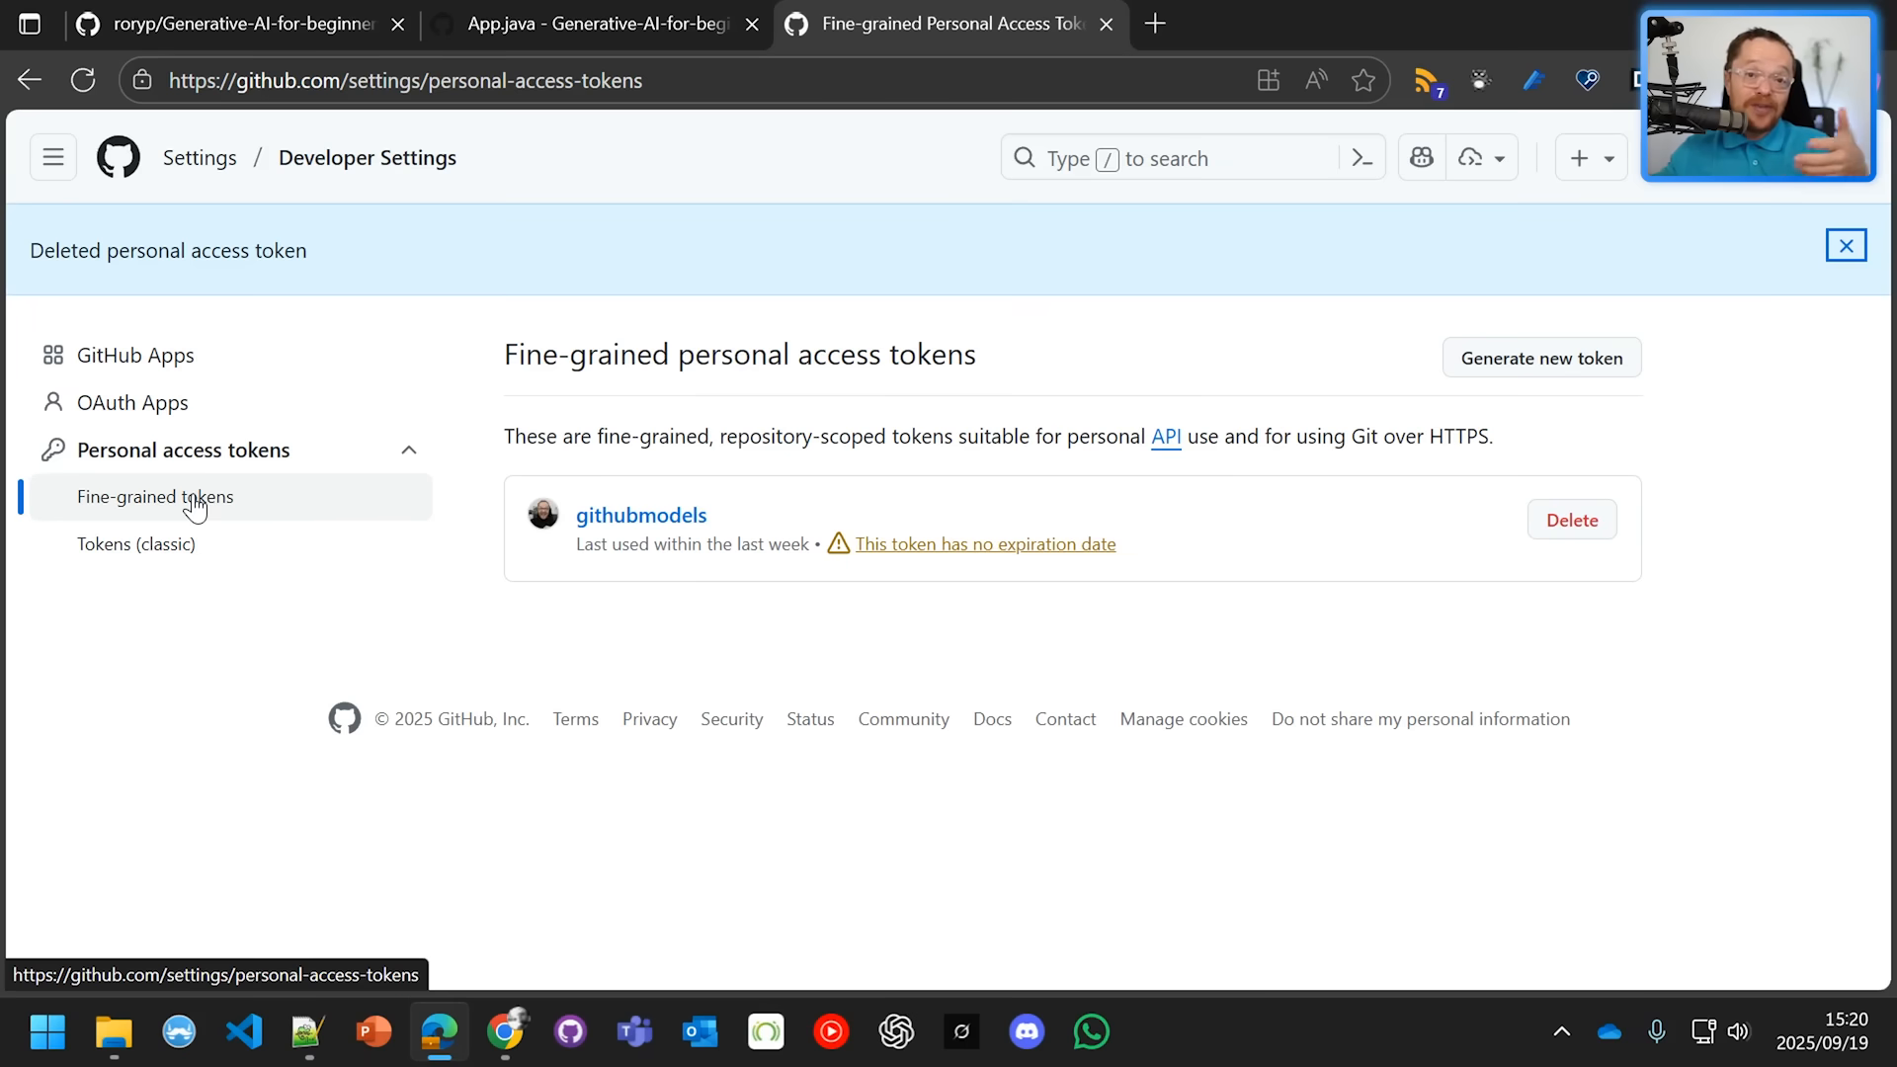
{"action": "mouse_move", "coordinate": [1448, 386]}
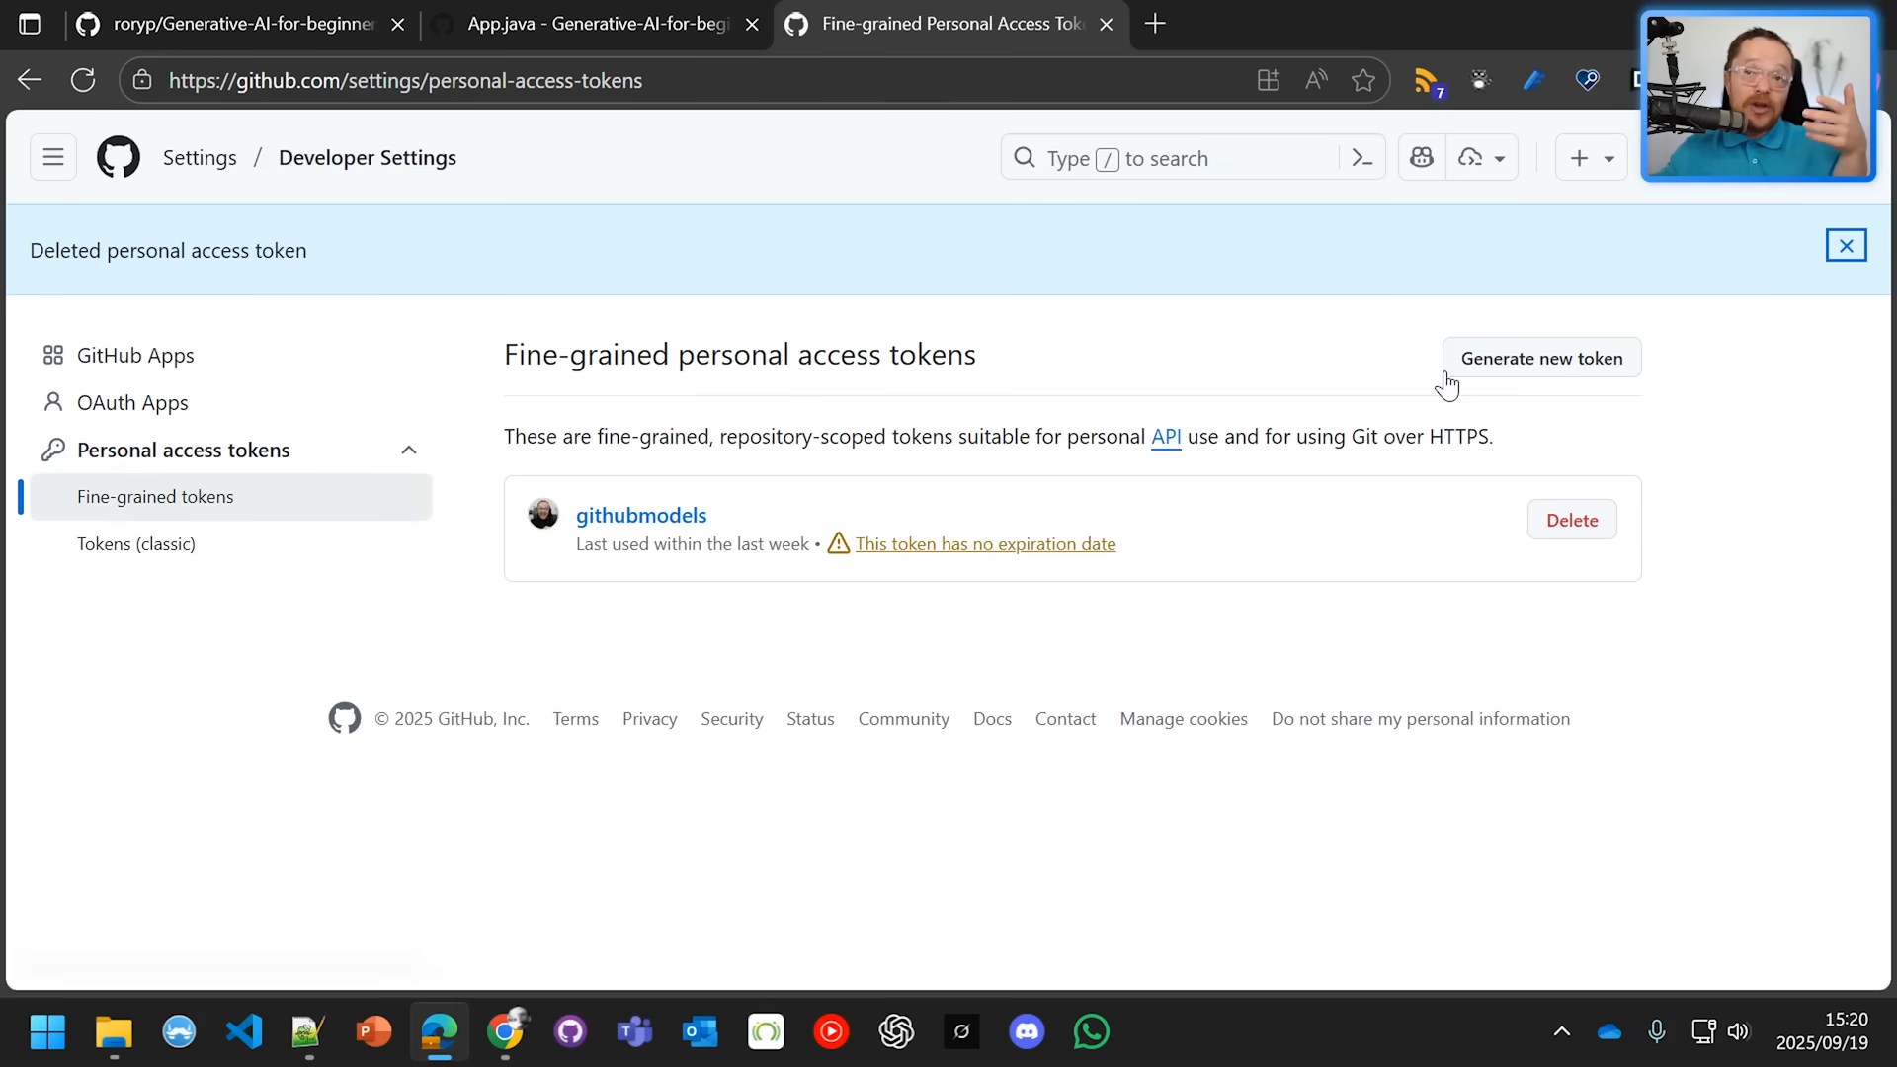
Generate a fine-grained token named tokentest with read-only Models permission and confirm it.
{"action": "left_click", "coordinate": [1540, 358]}
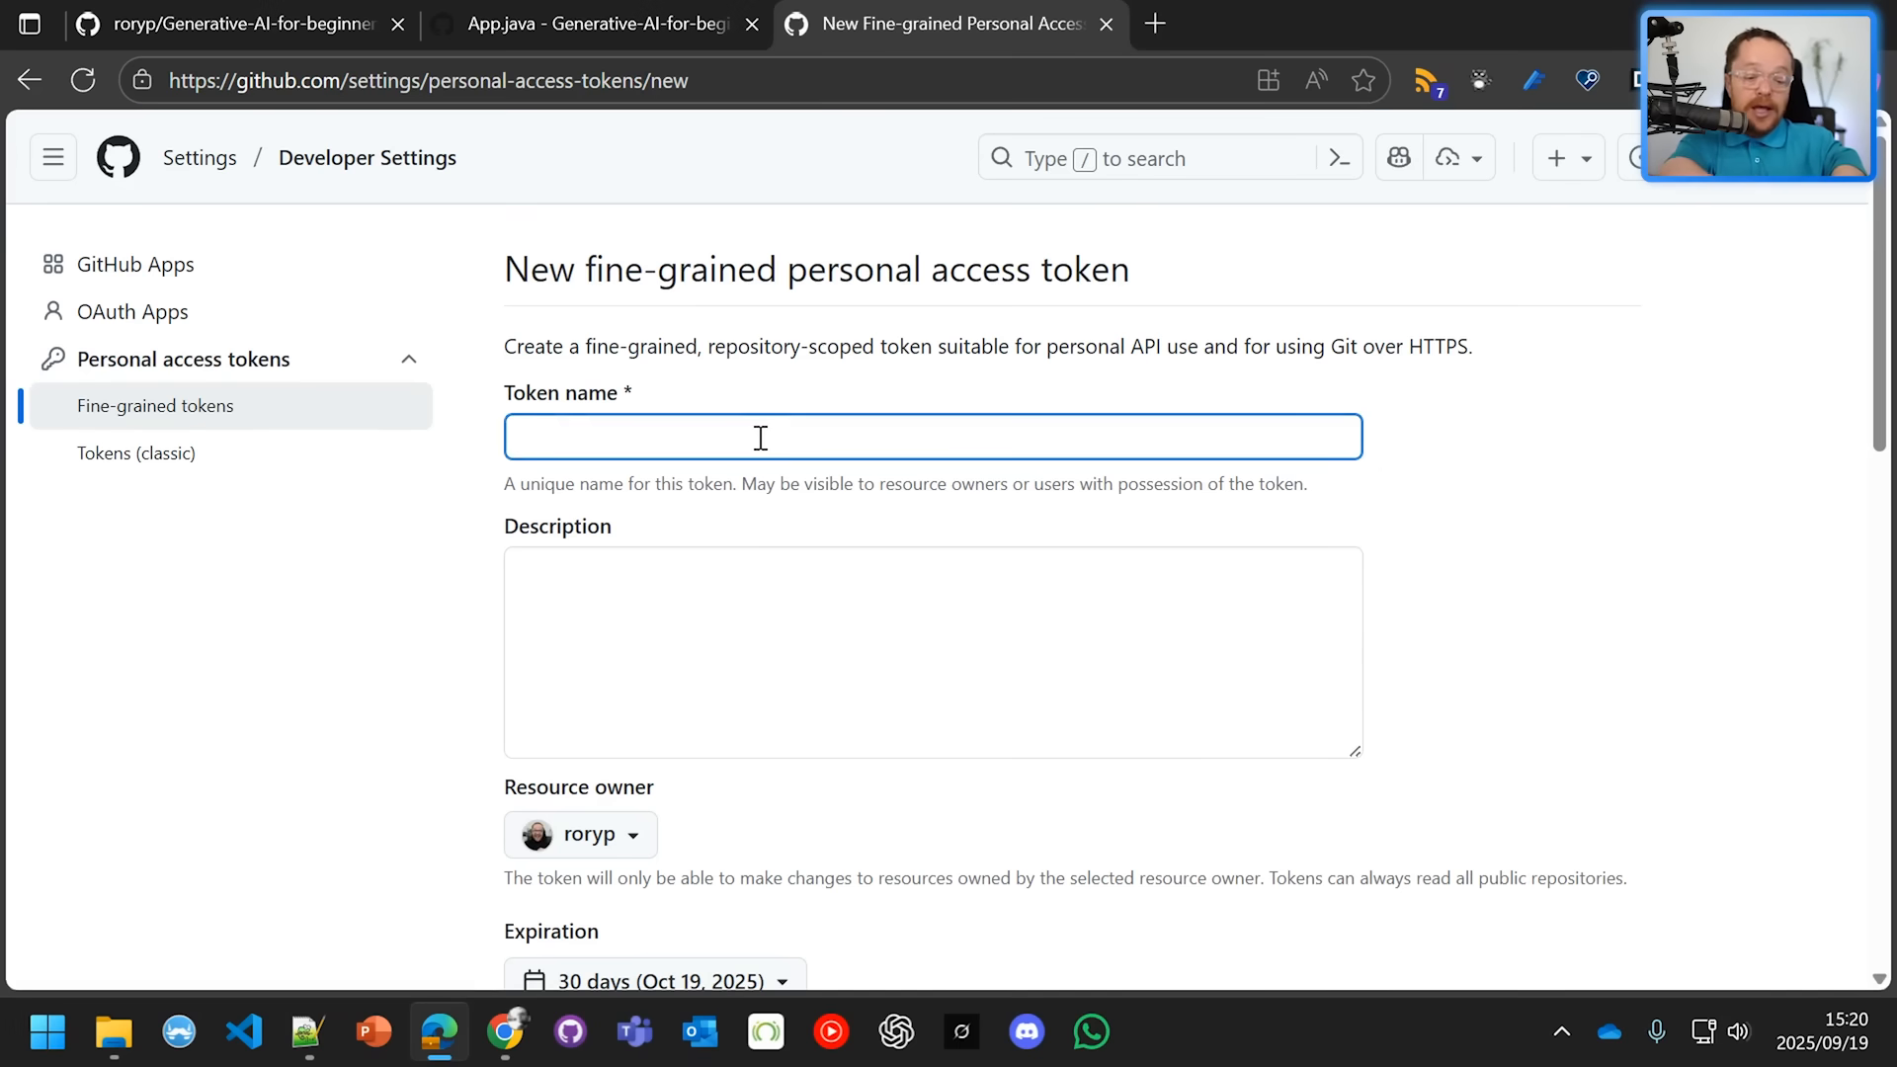
{"action": "type", "text": "tokent"}
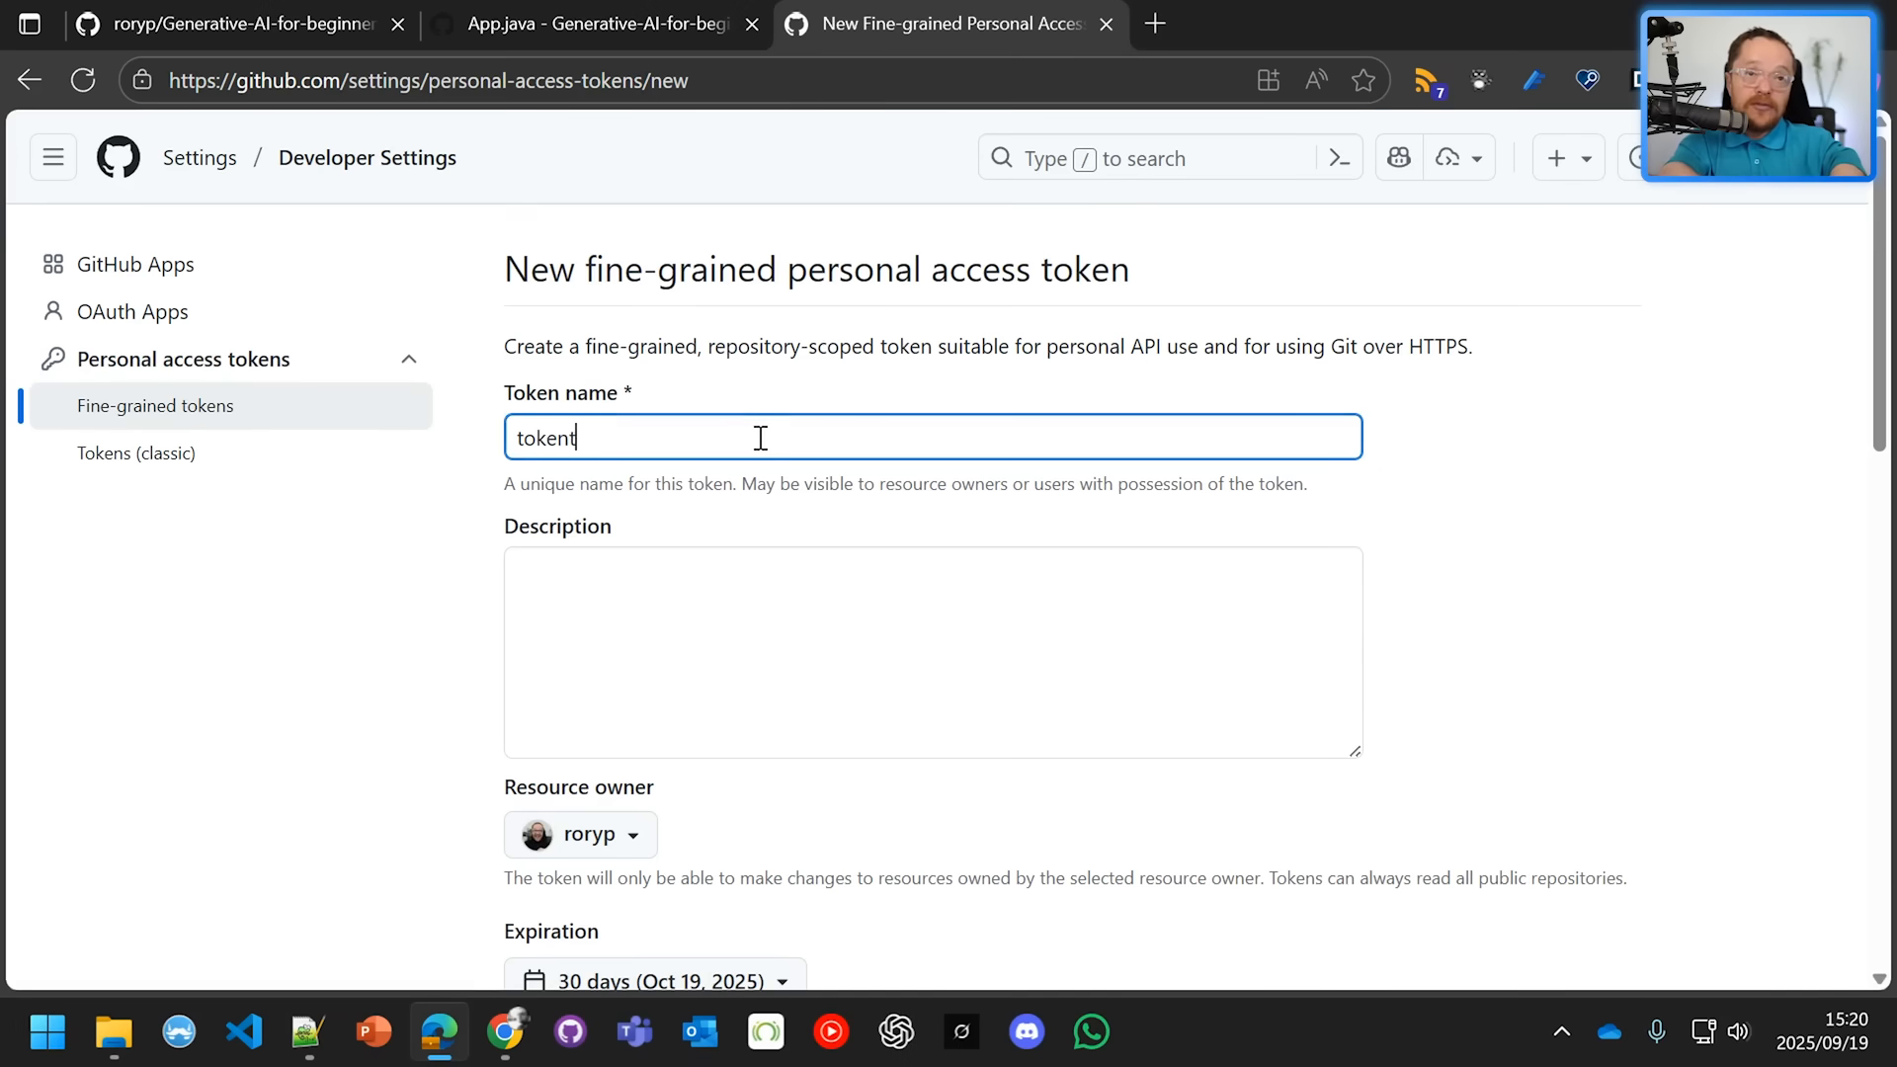
{"action": "scroll", "scroll_direction": "down", "scroll_amount": 3}
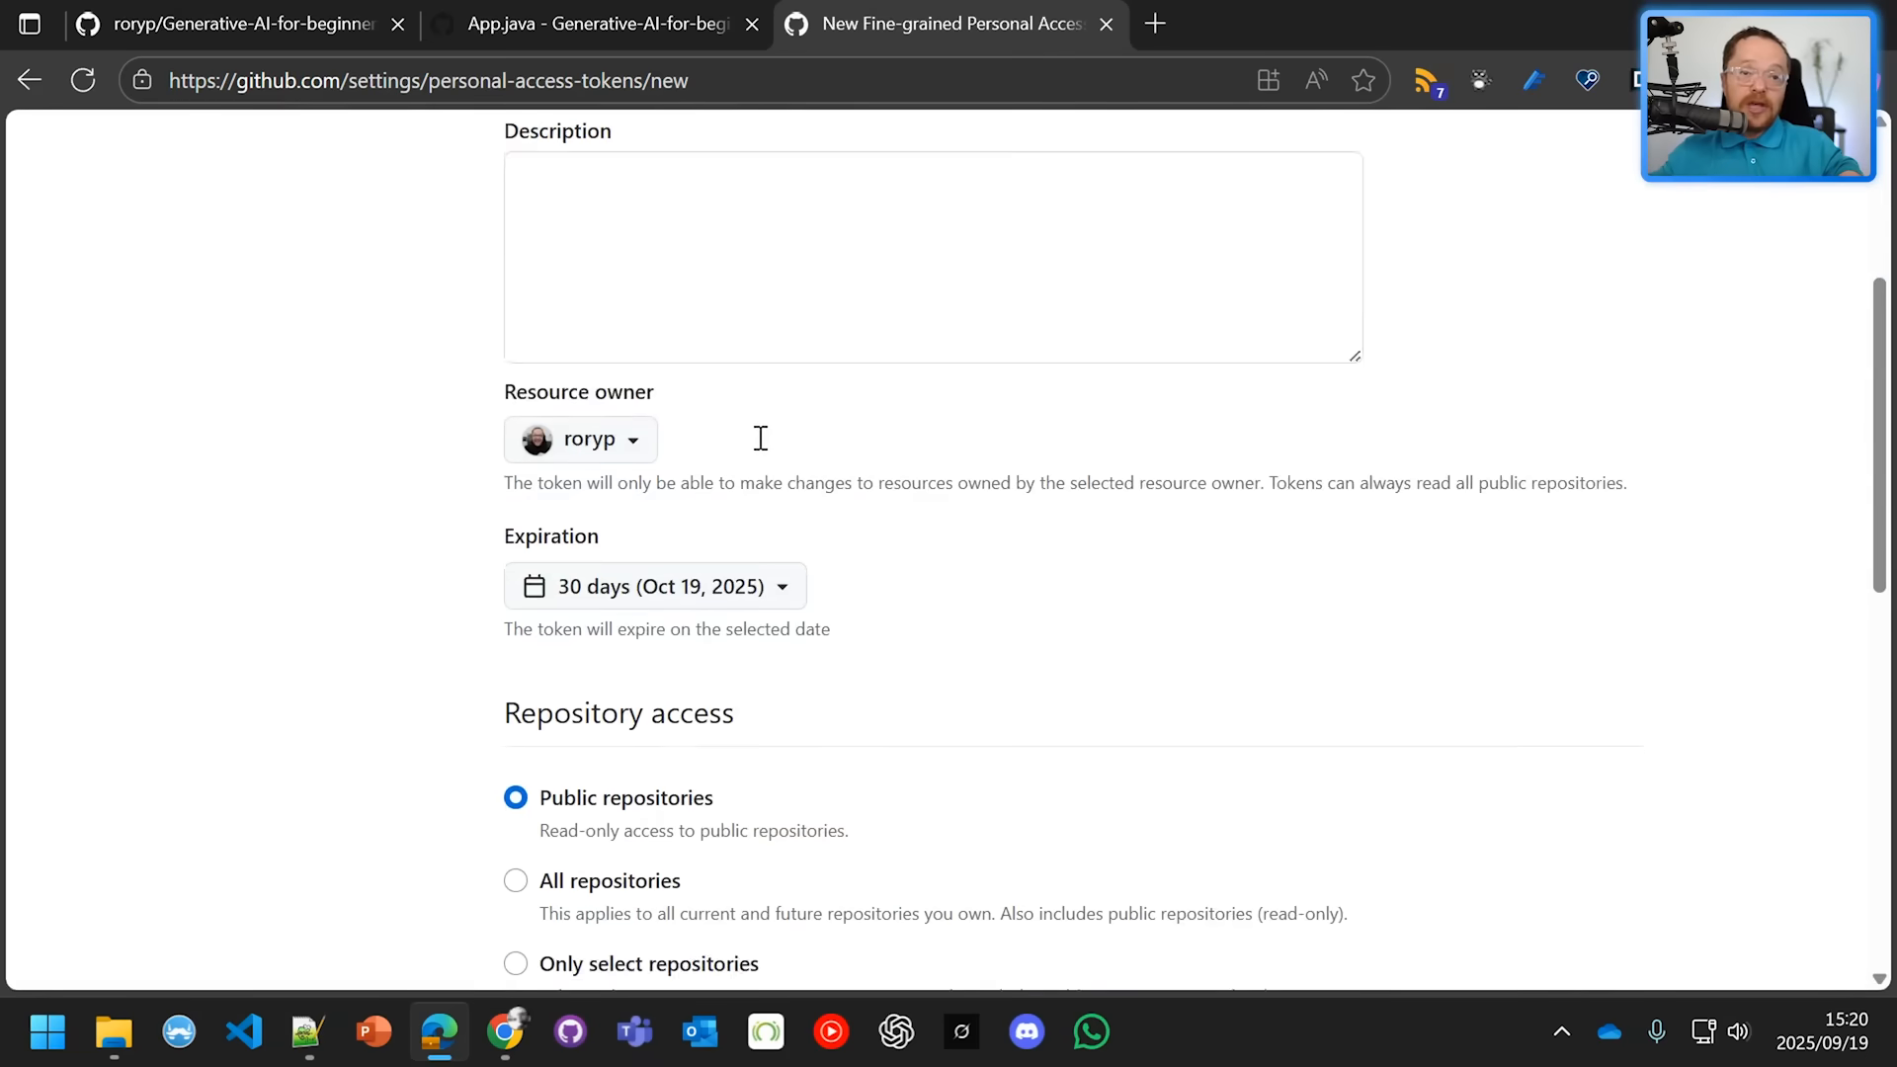
{"action": "scroll", "scroll_direction": "down", "scroll_amount": 3}
{"action": "type", "text": "model"}
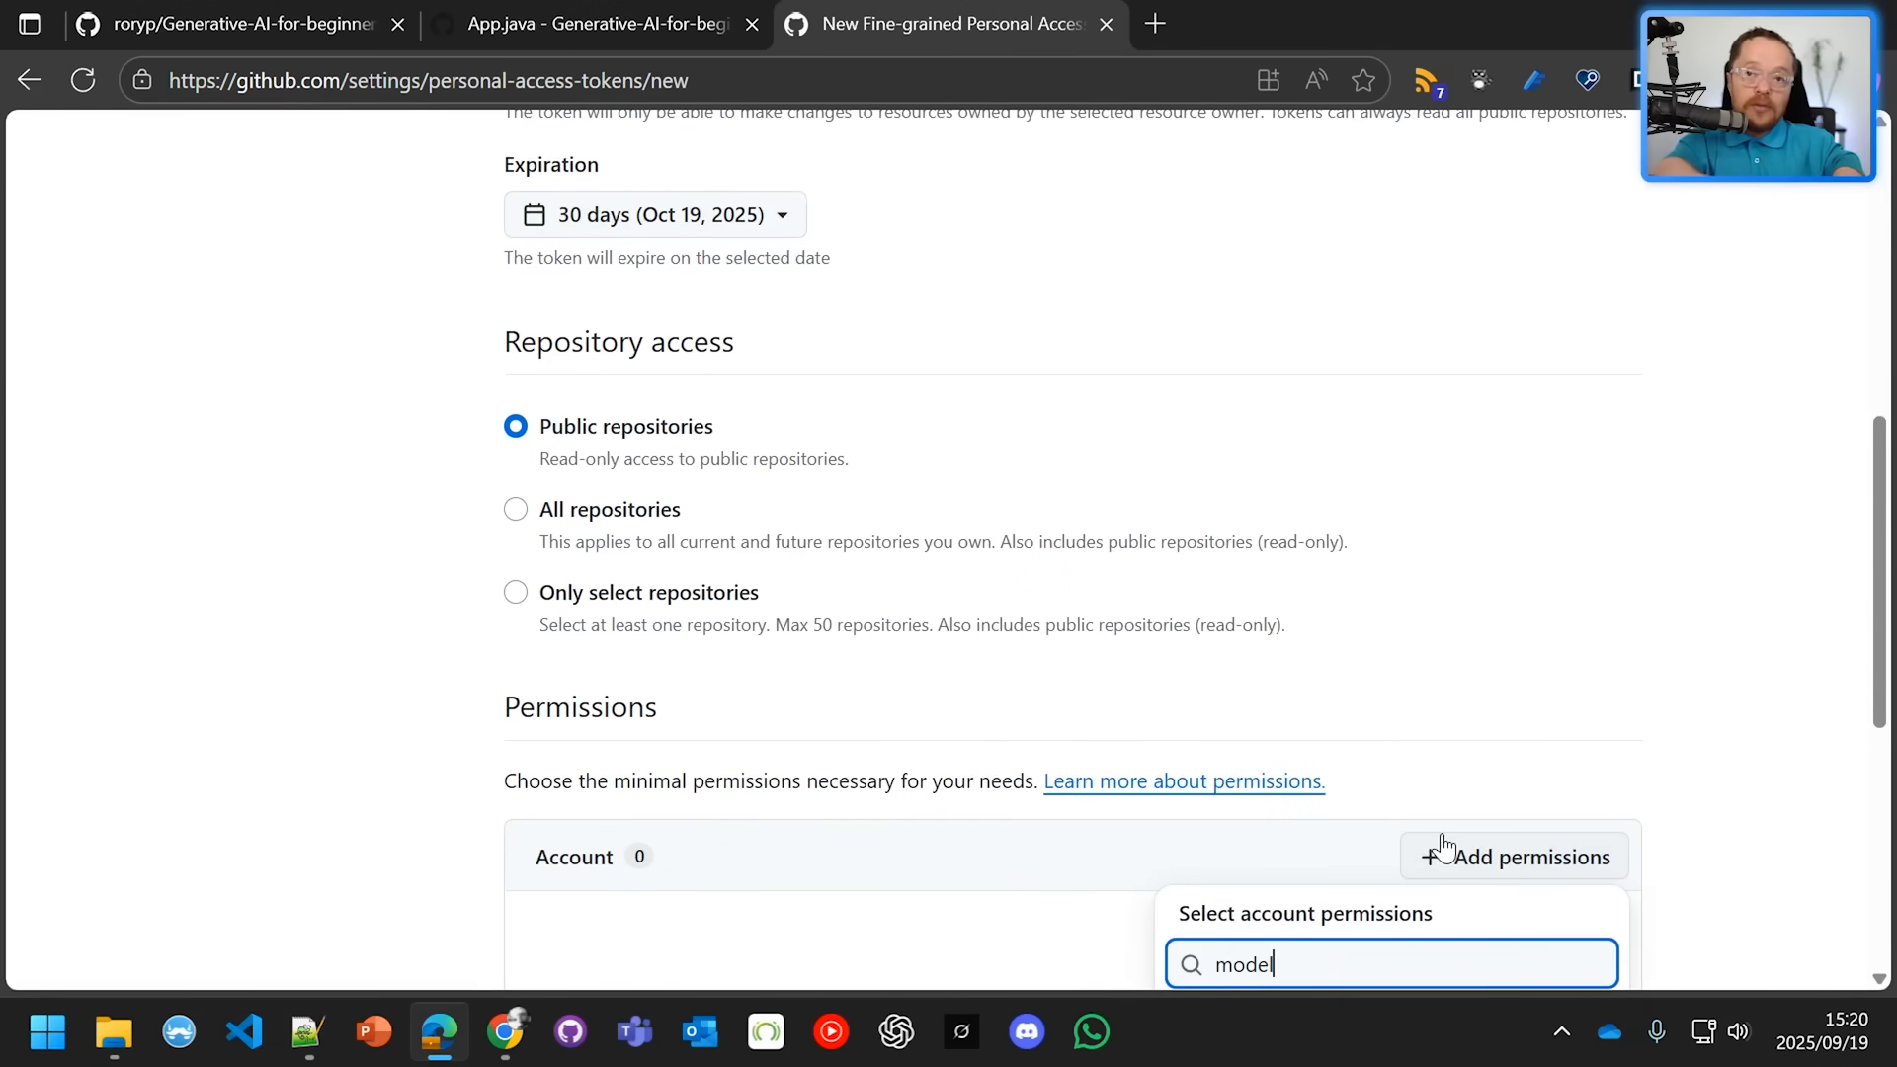
{"action": "scroll", "scroll_direction": "down", "scroll_amount": 3}
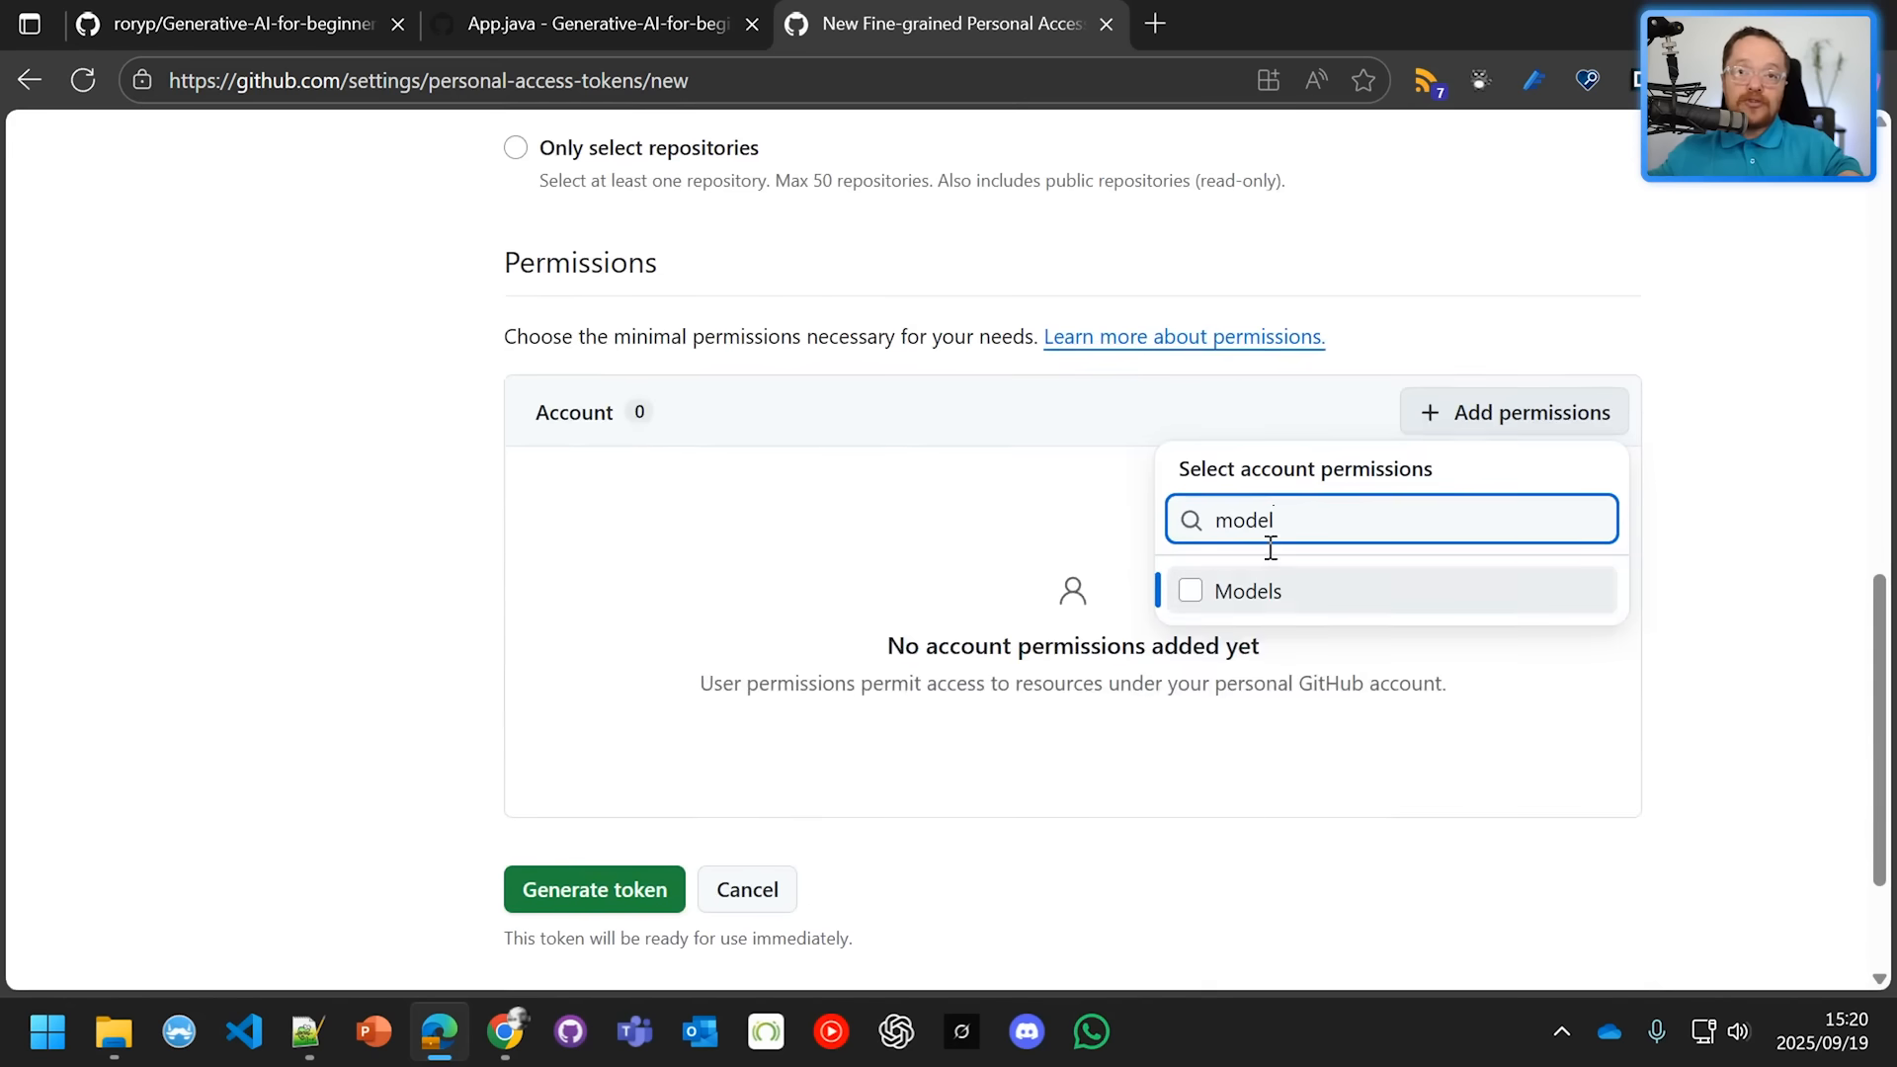
{"action": "left_click", "coordinate": [595, 889]}
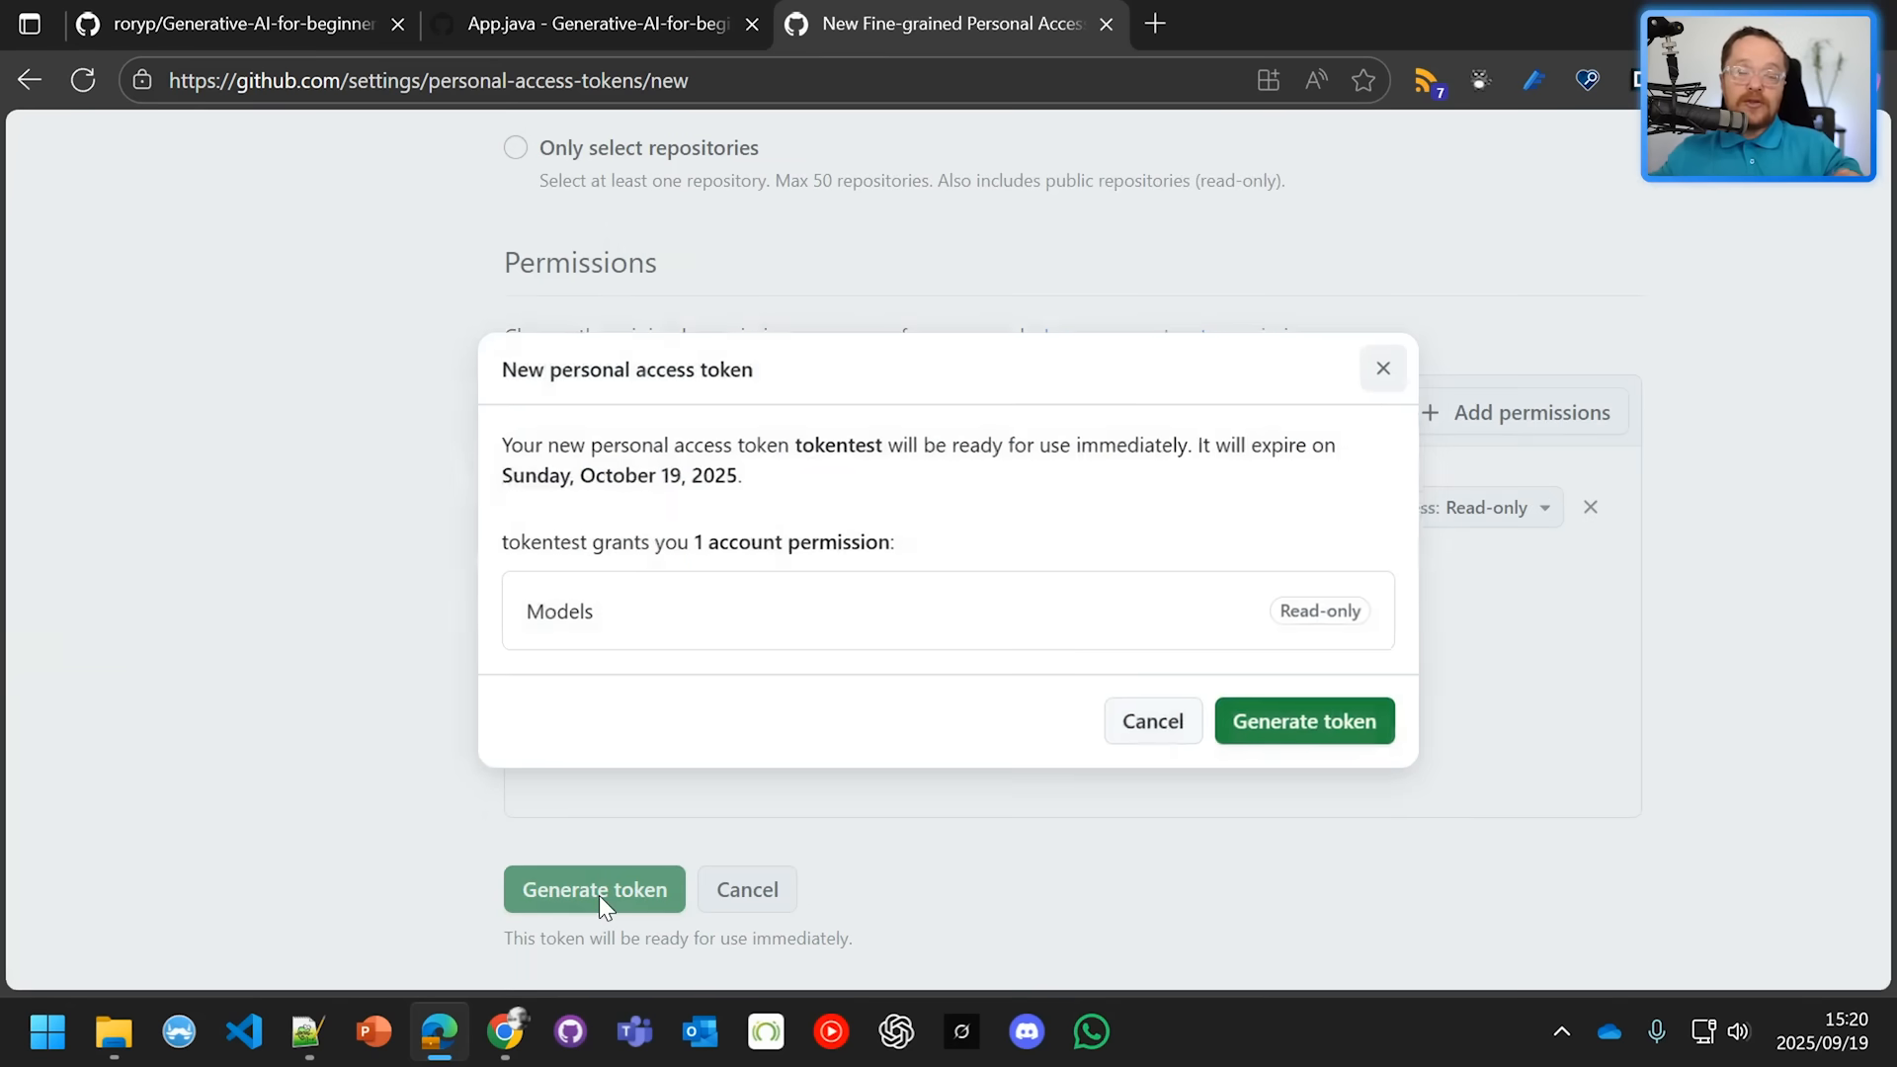
{"action": "left_click", "coordinate": [1302, 722]}
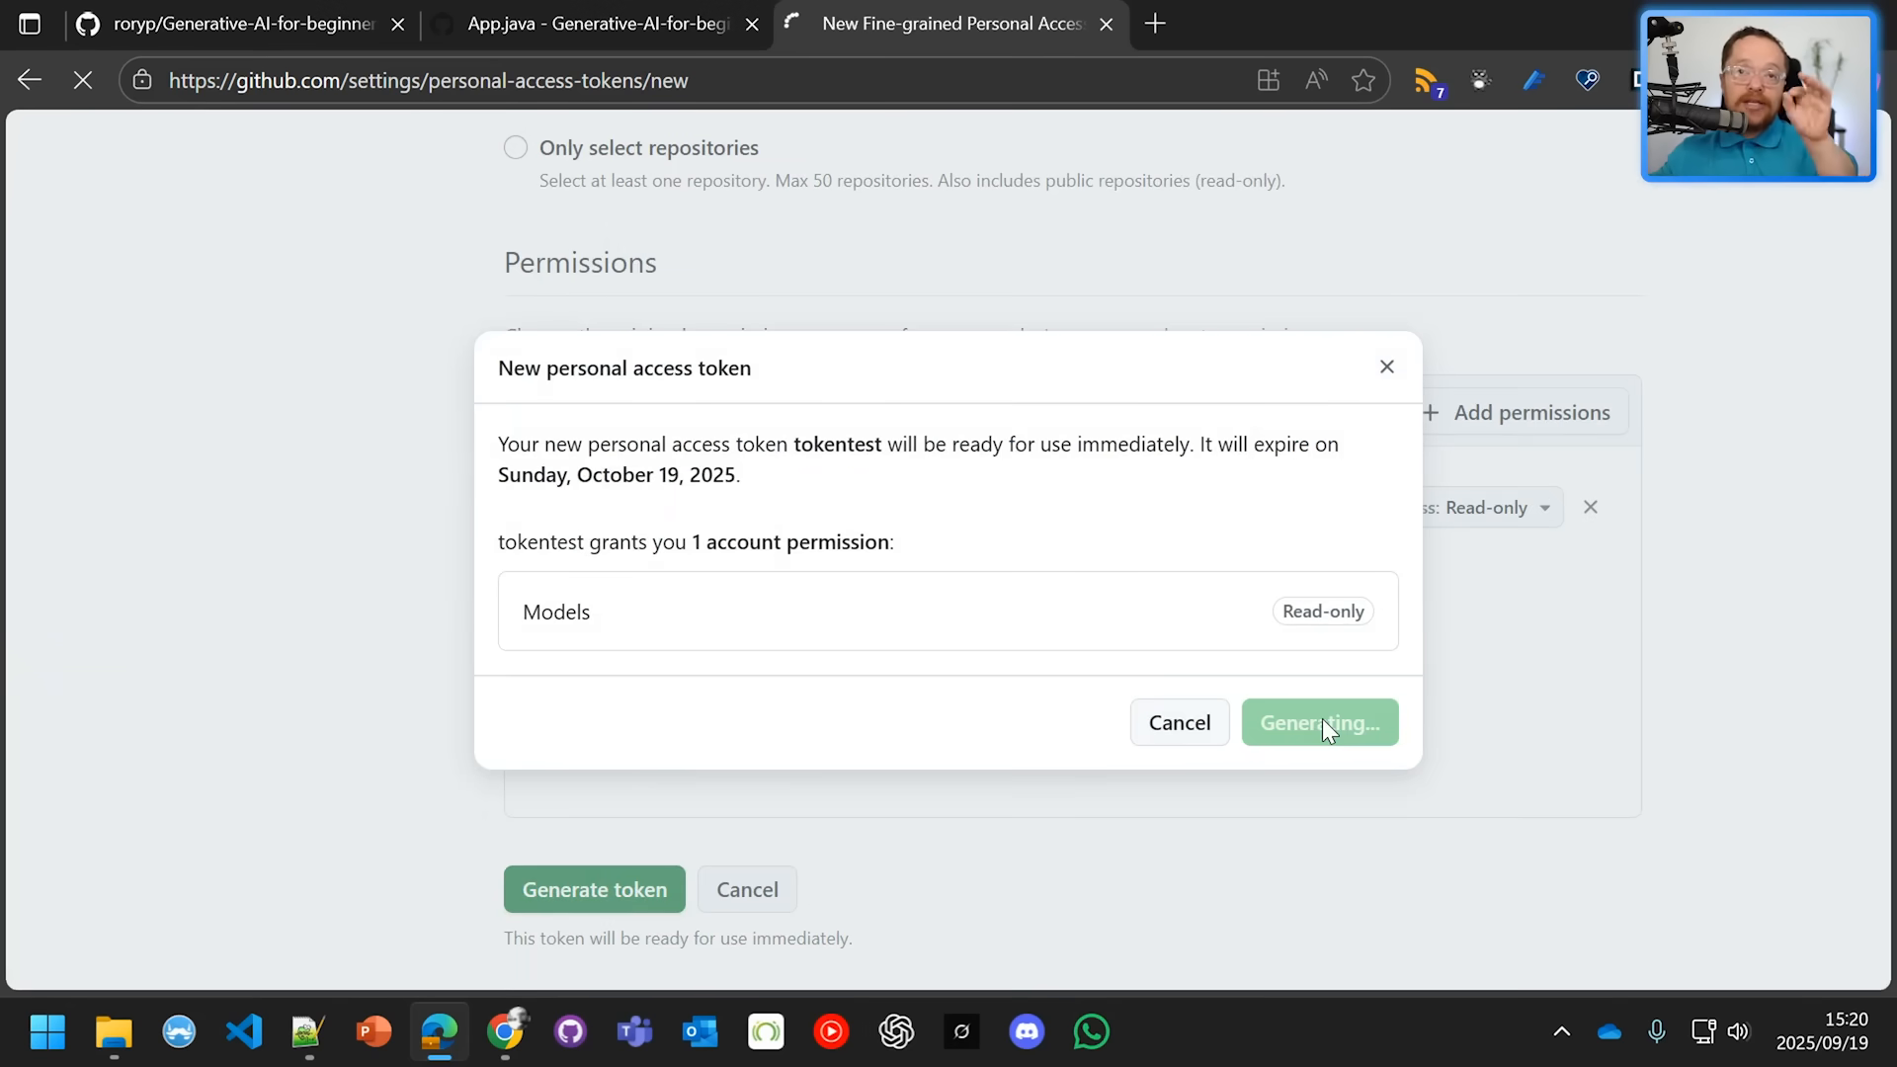
Copy the generated tokentest token value to the clipboard.
{"action": "left_click", "coordinate": [1318, 723]}
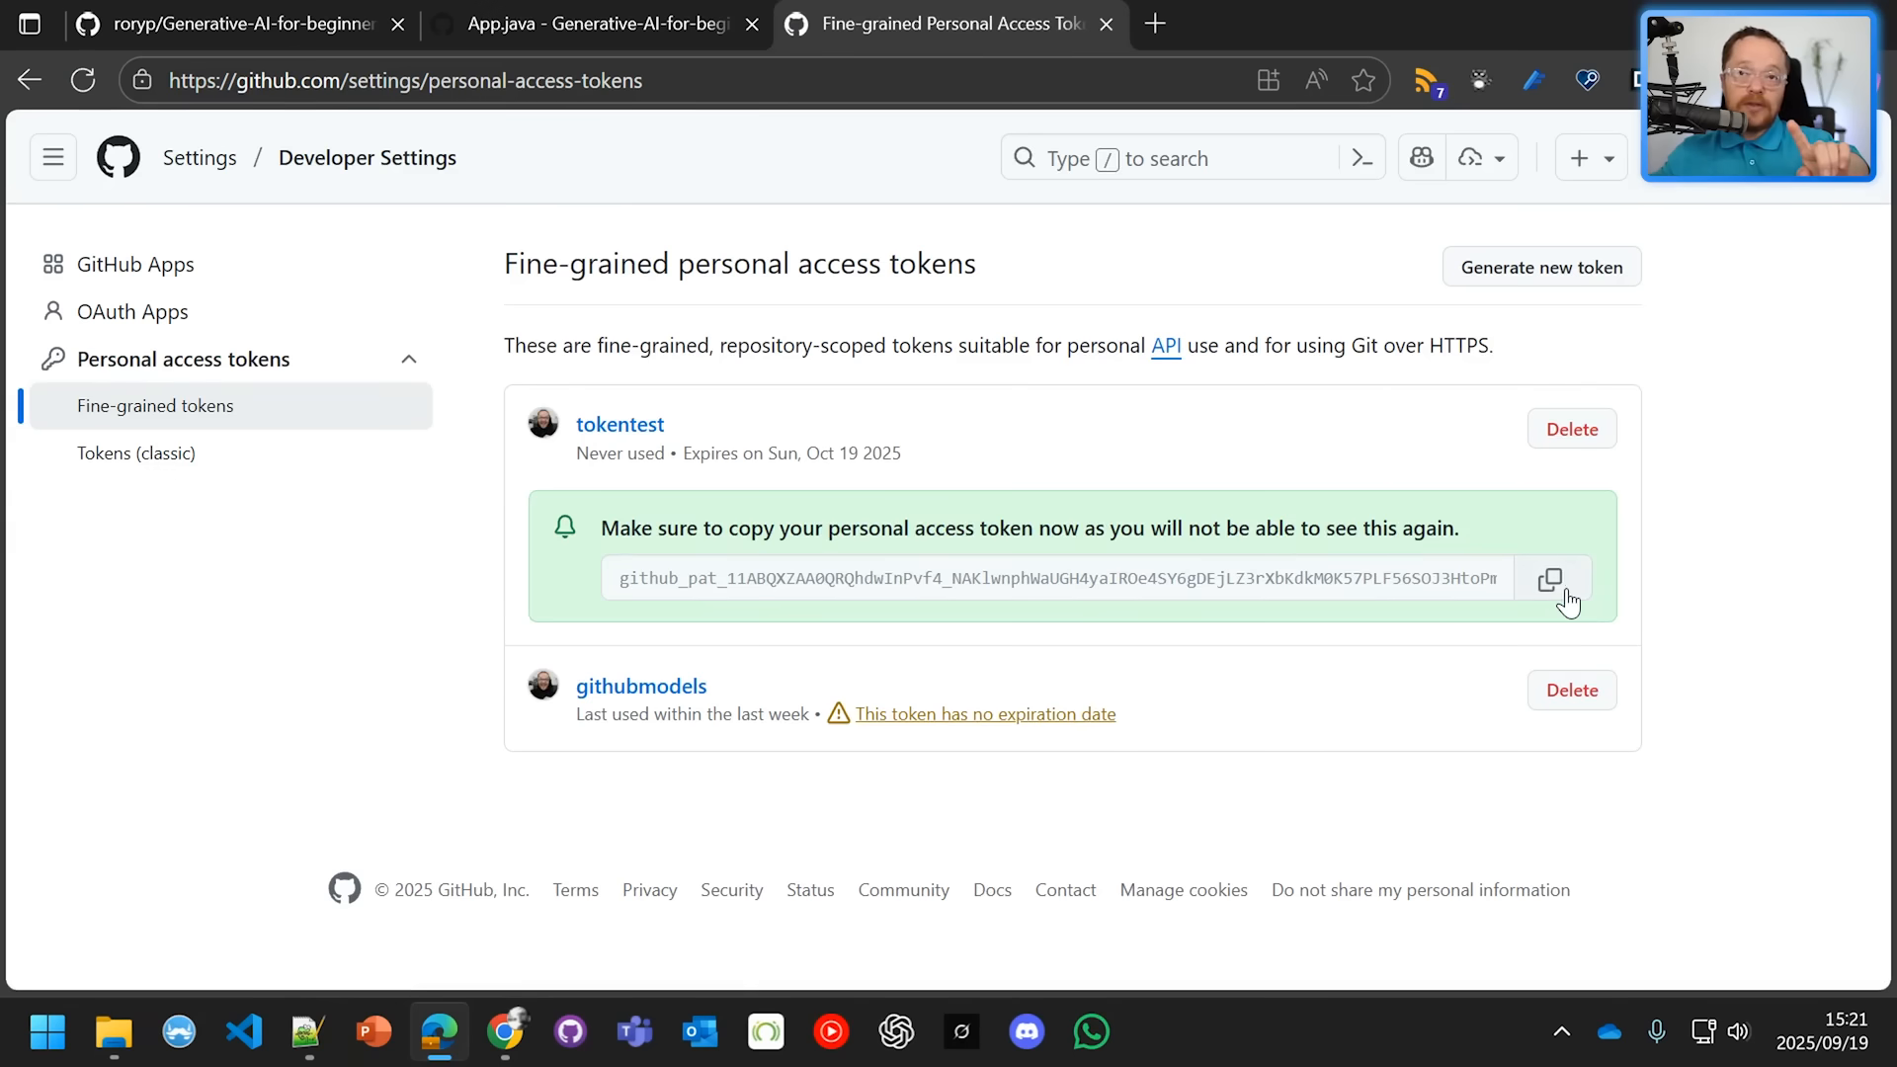
{"action": "left_click", "coordinate": [1553, 579]}
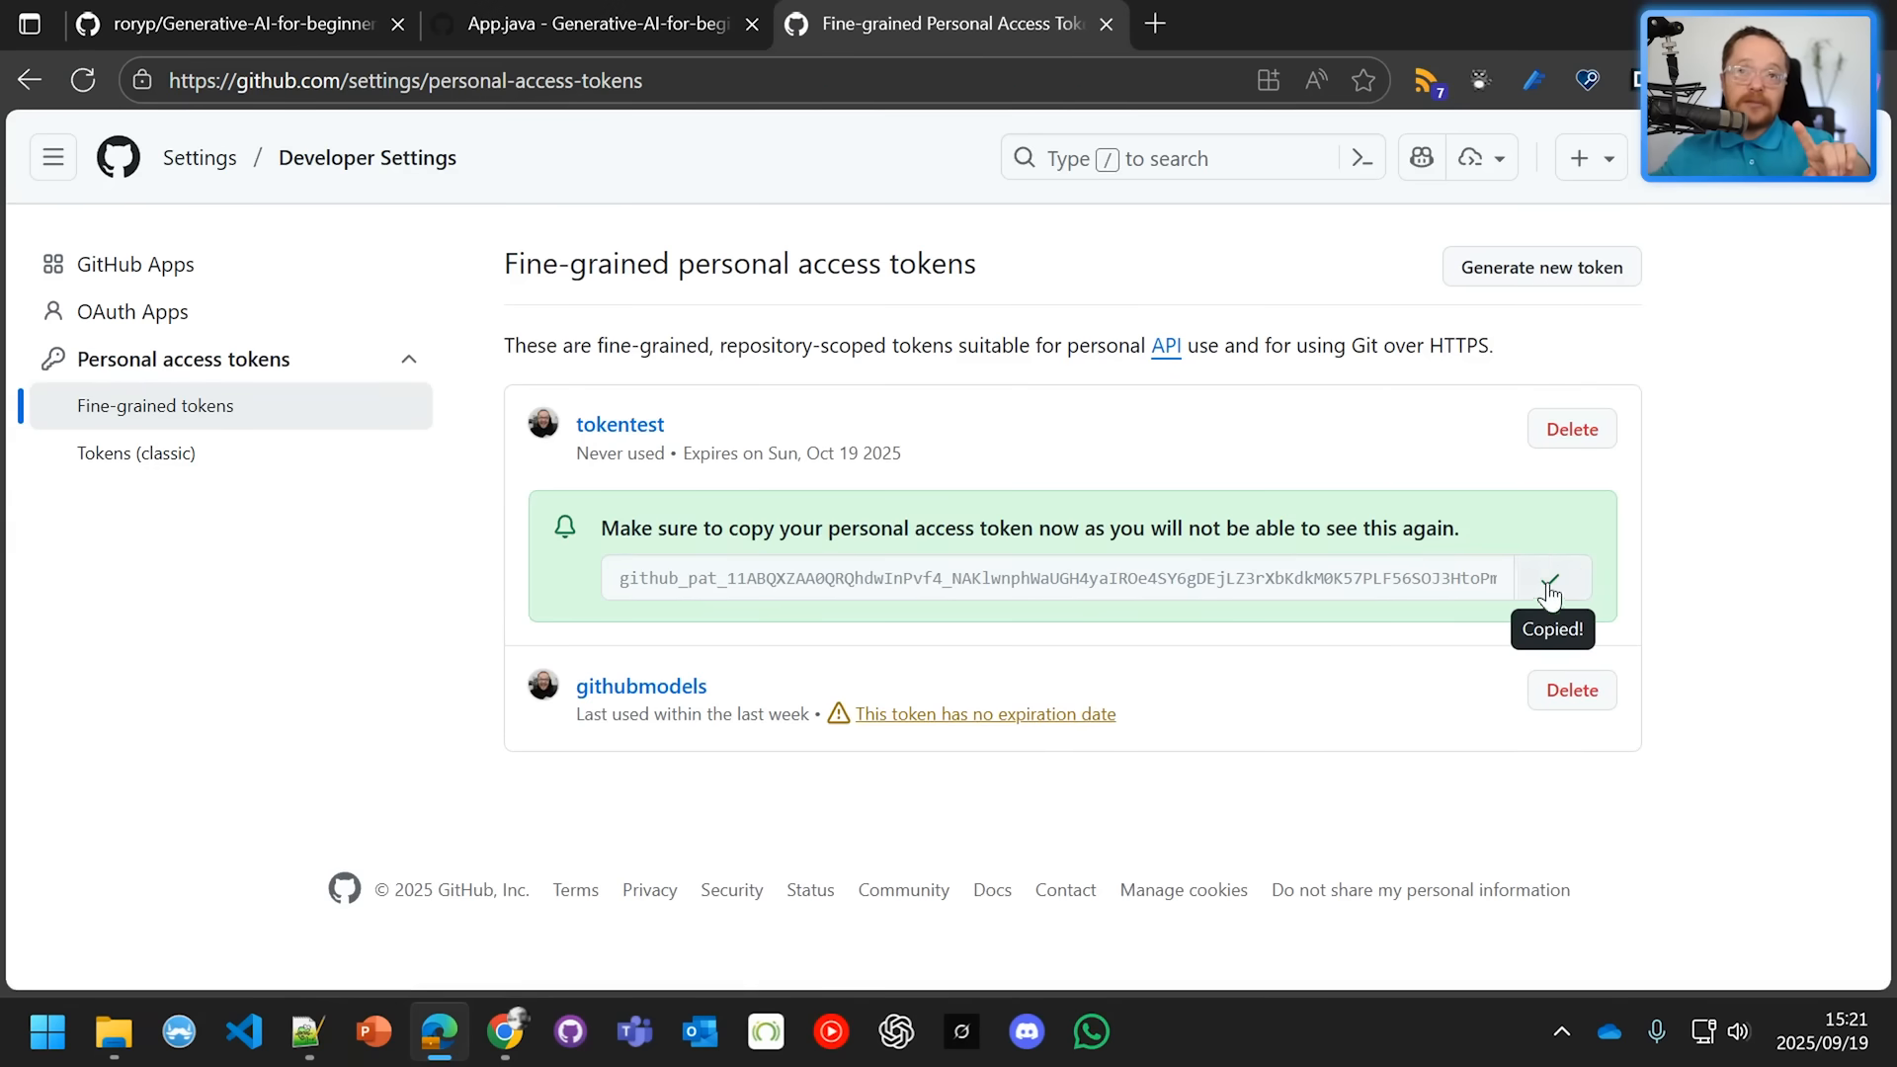
{"action": "mouse_move", "coordinate": [593, 24]}
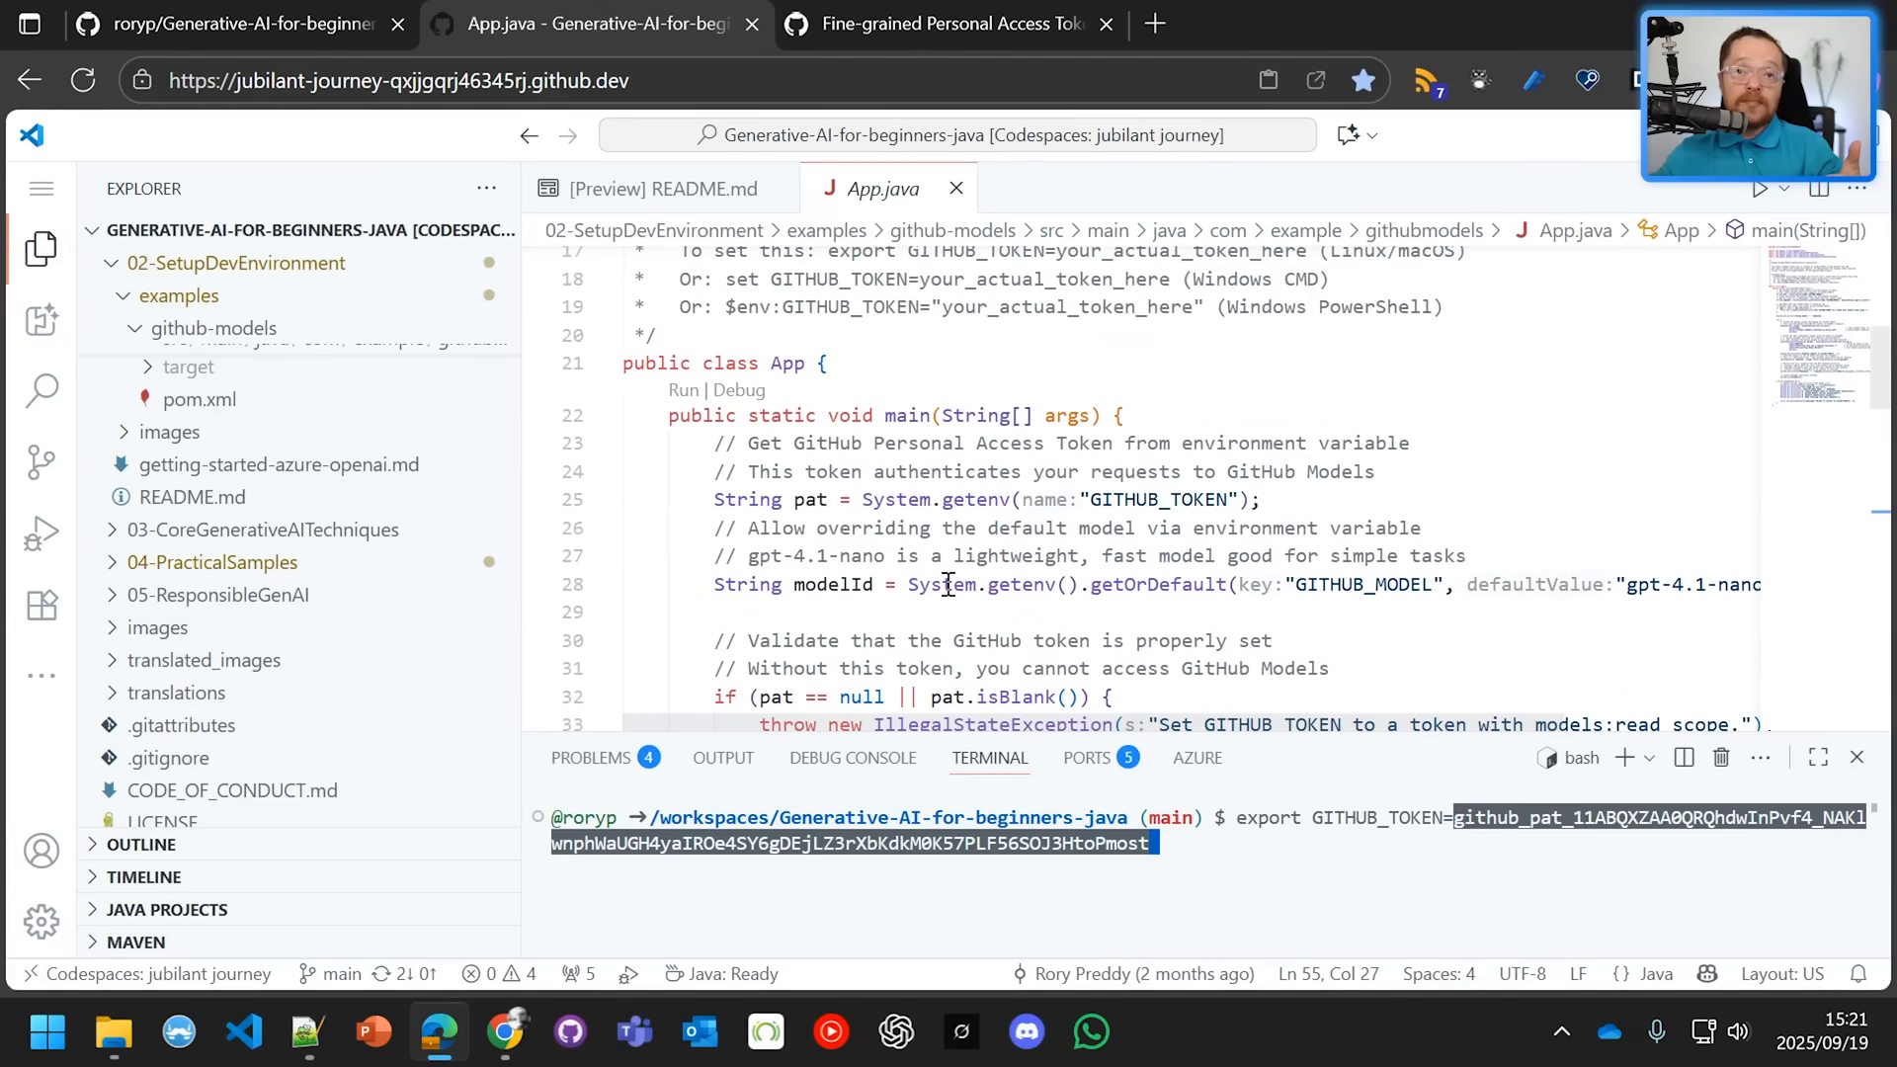
Export GITHUB_TOKEN in the terminal and bring up the github-models App.java code.
{"action": "scroll", "scroll_direction": "down", "scroll_amount": 3}
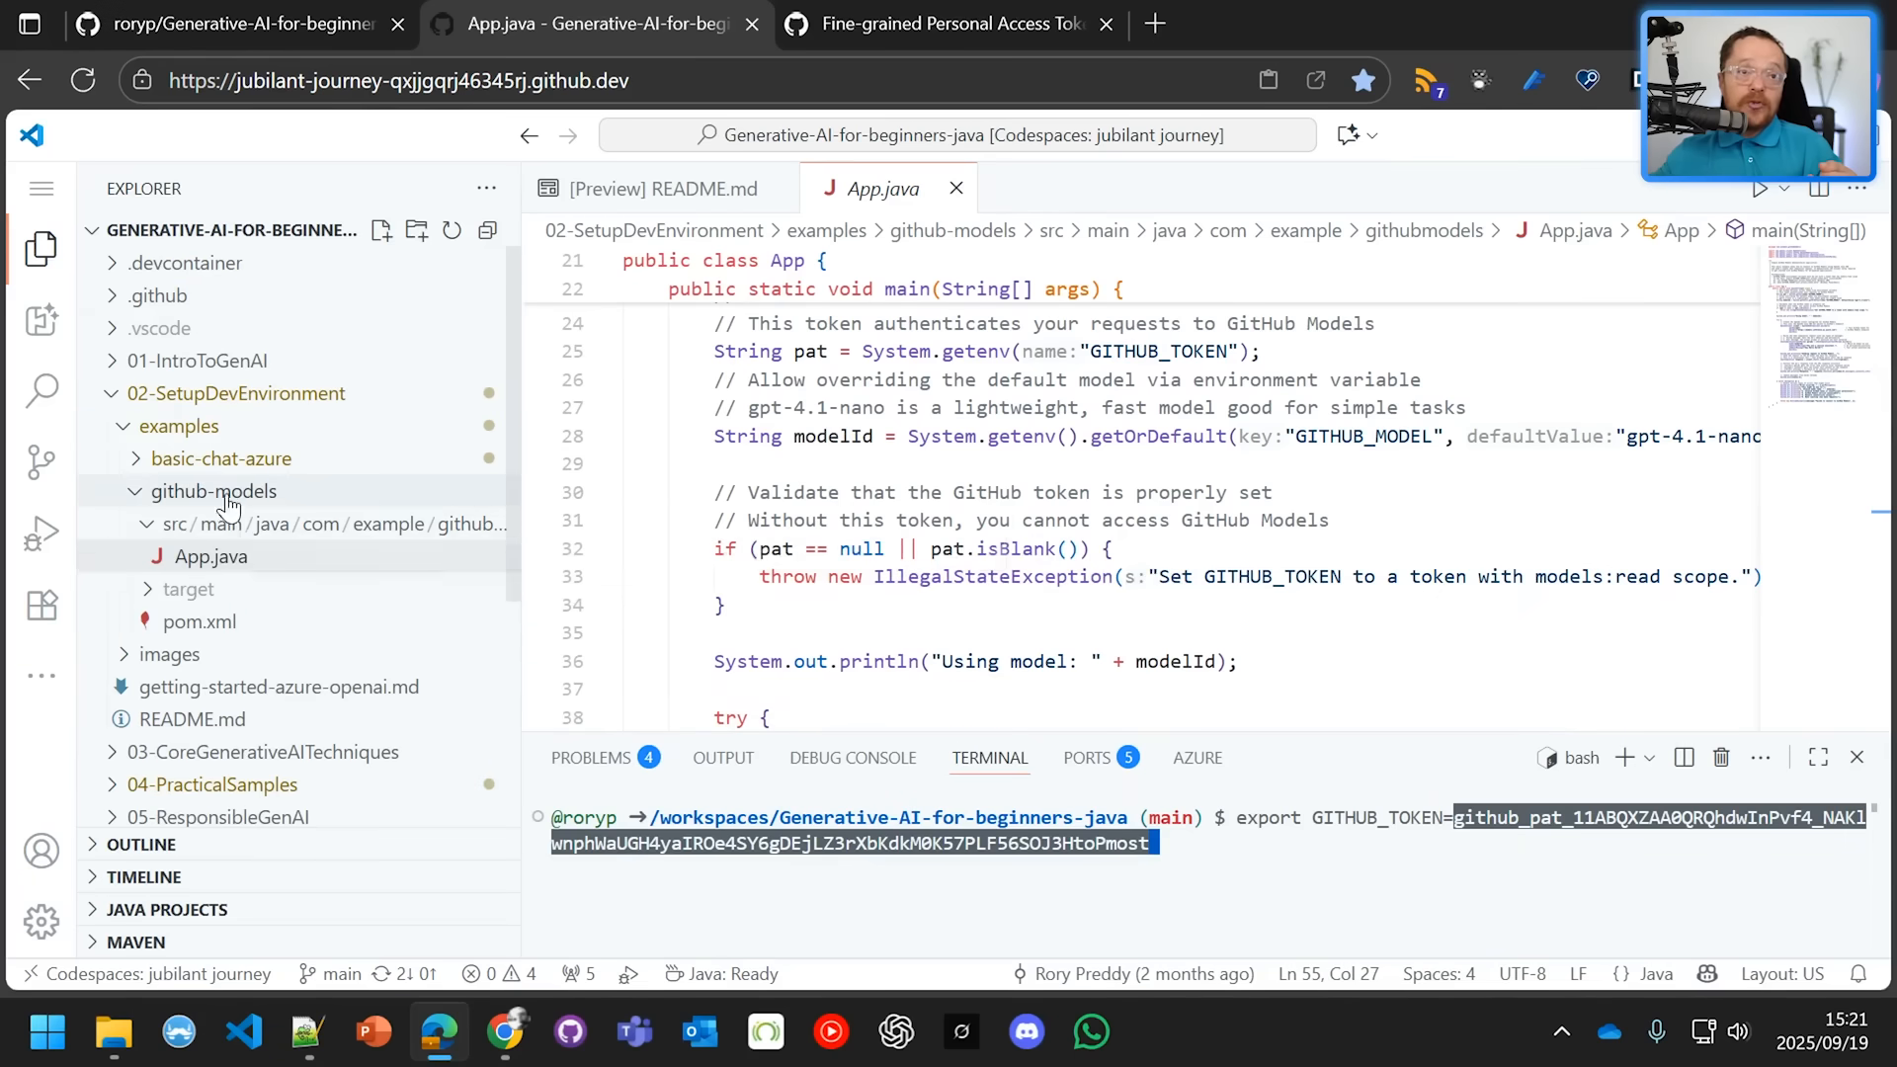
{"action": "mouse_move", "coordinate": [260, 393]}
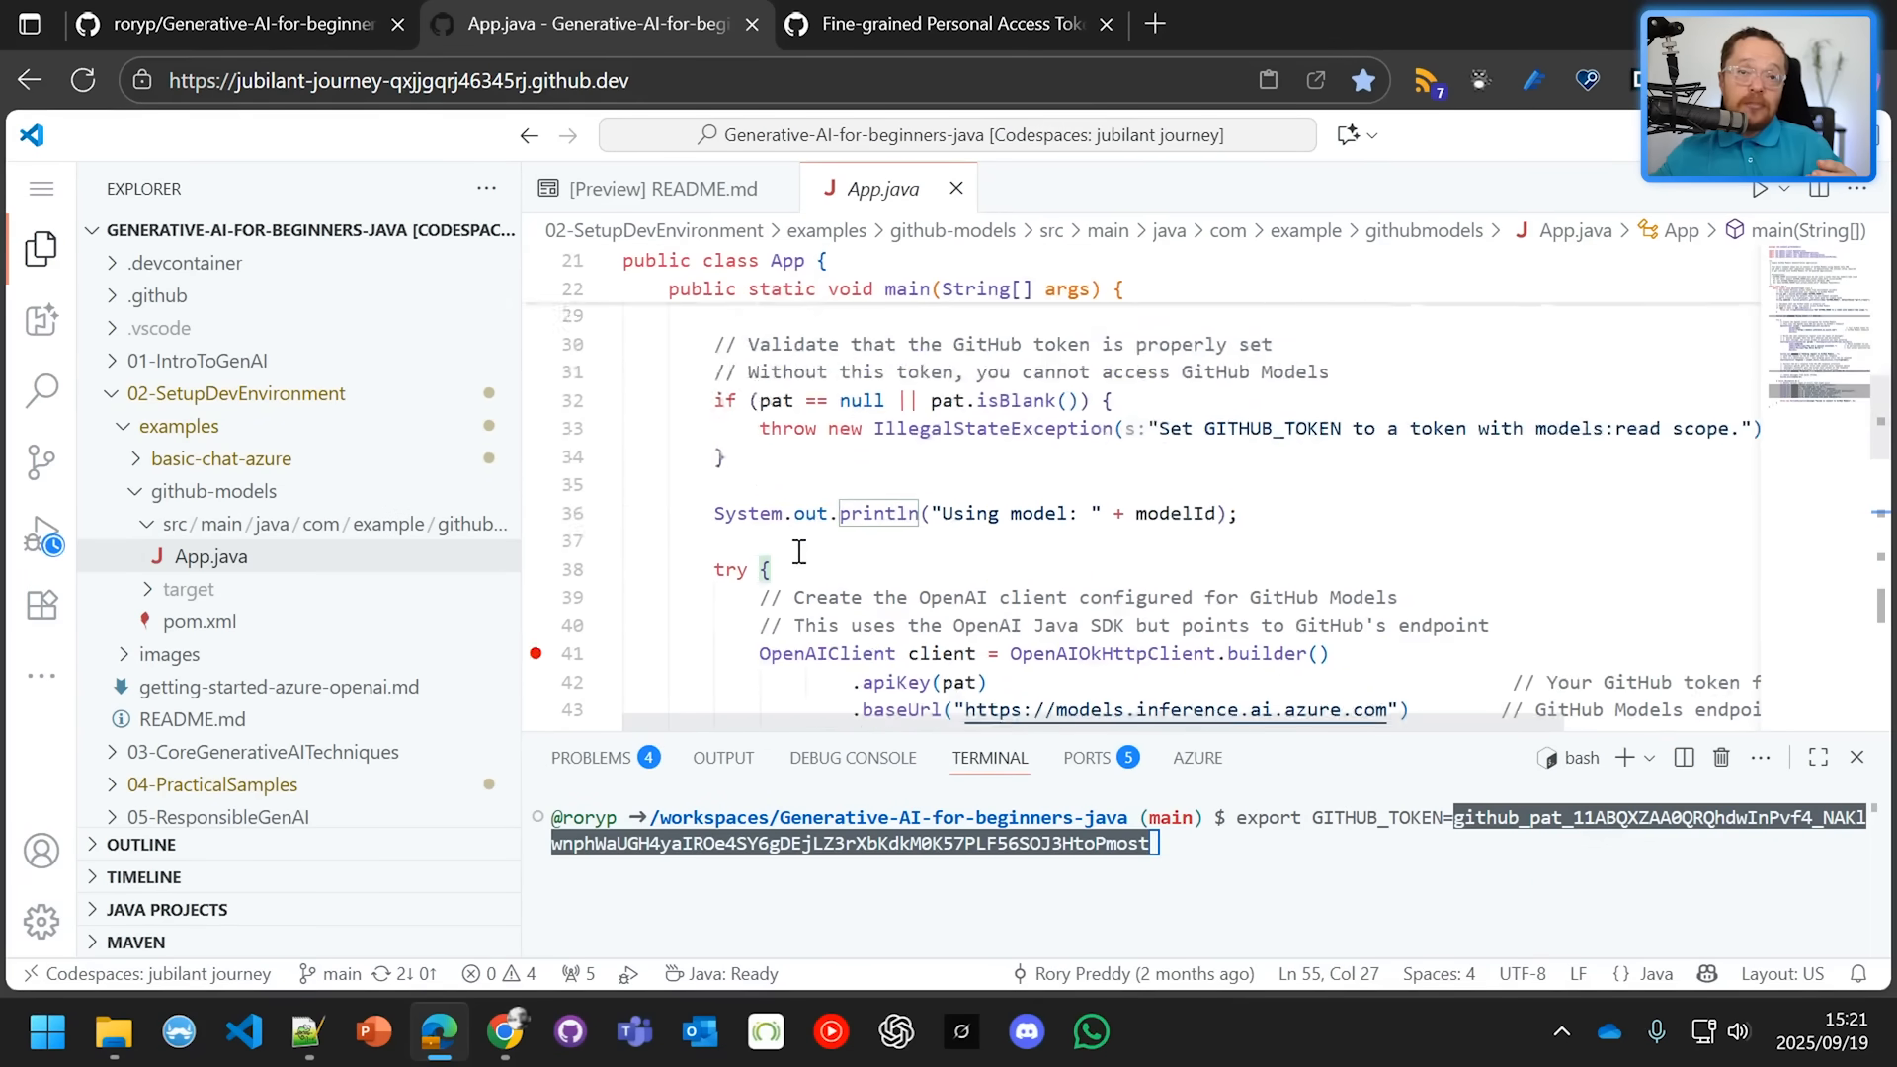
{"action": "scroll", "scroll_direction": "down", "scroll_amount": 3}
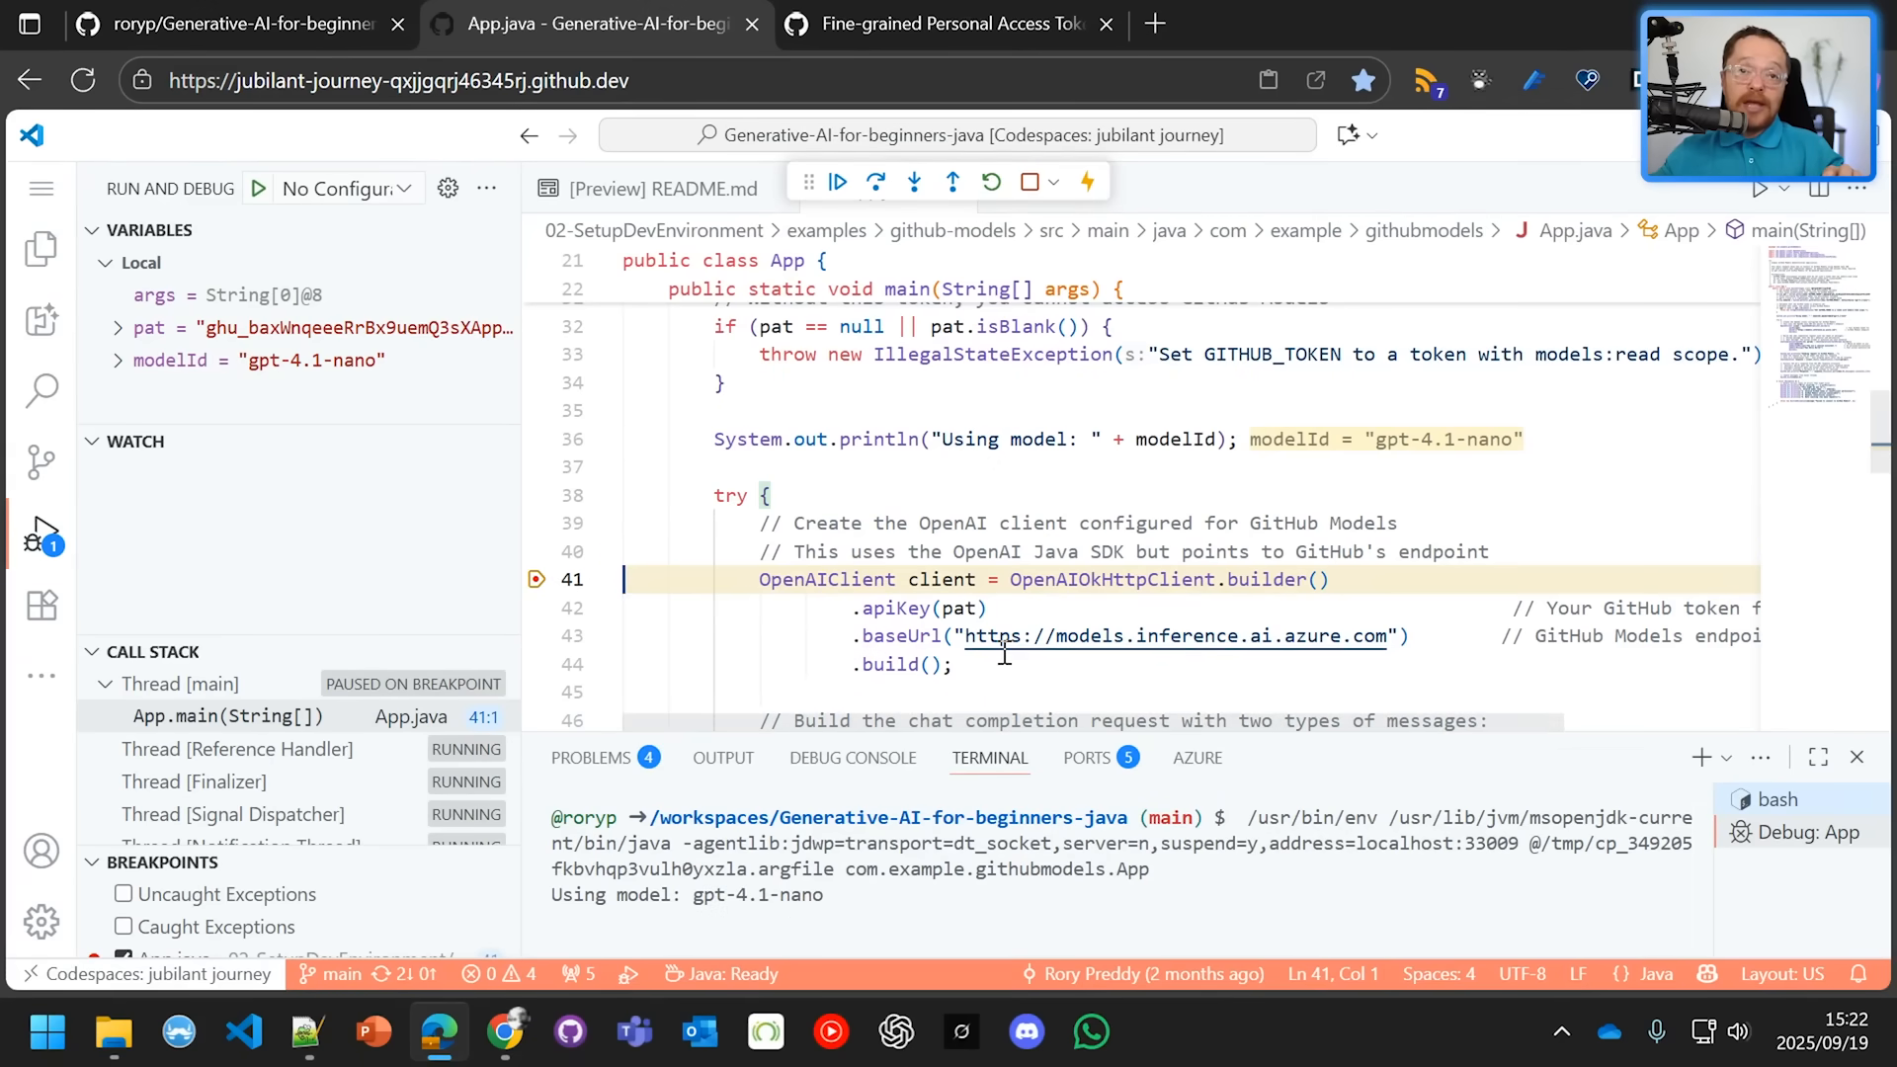
Continue App.java past each breakpoint until the terminal prints Response: Hello World!
{"action": "scroll", "scroll_direction": "down", "scroll_amount": 3}
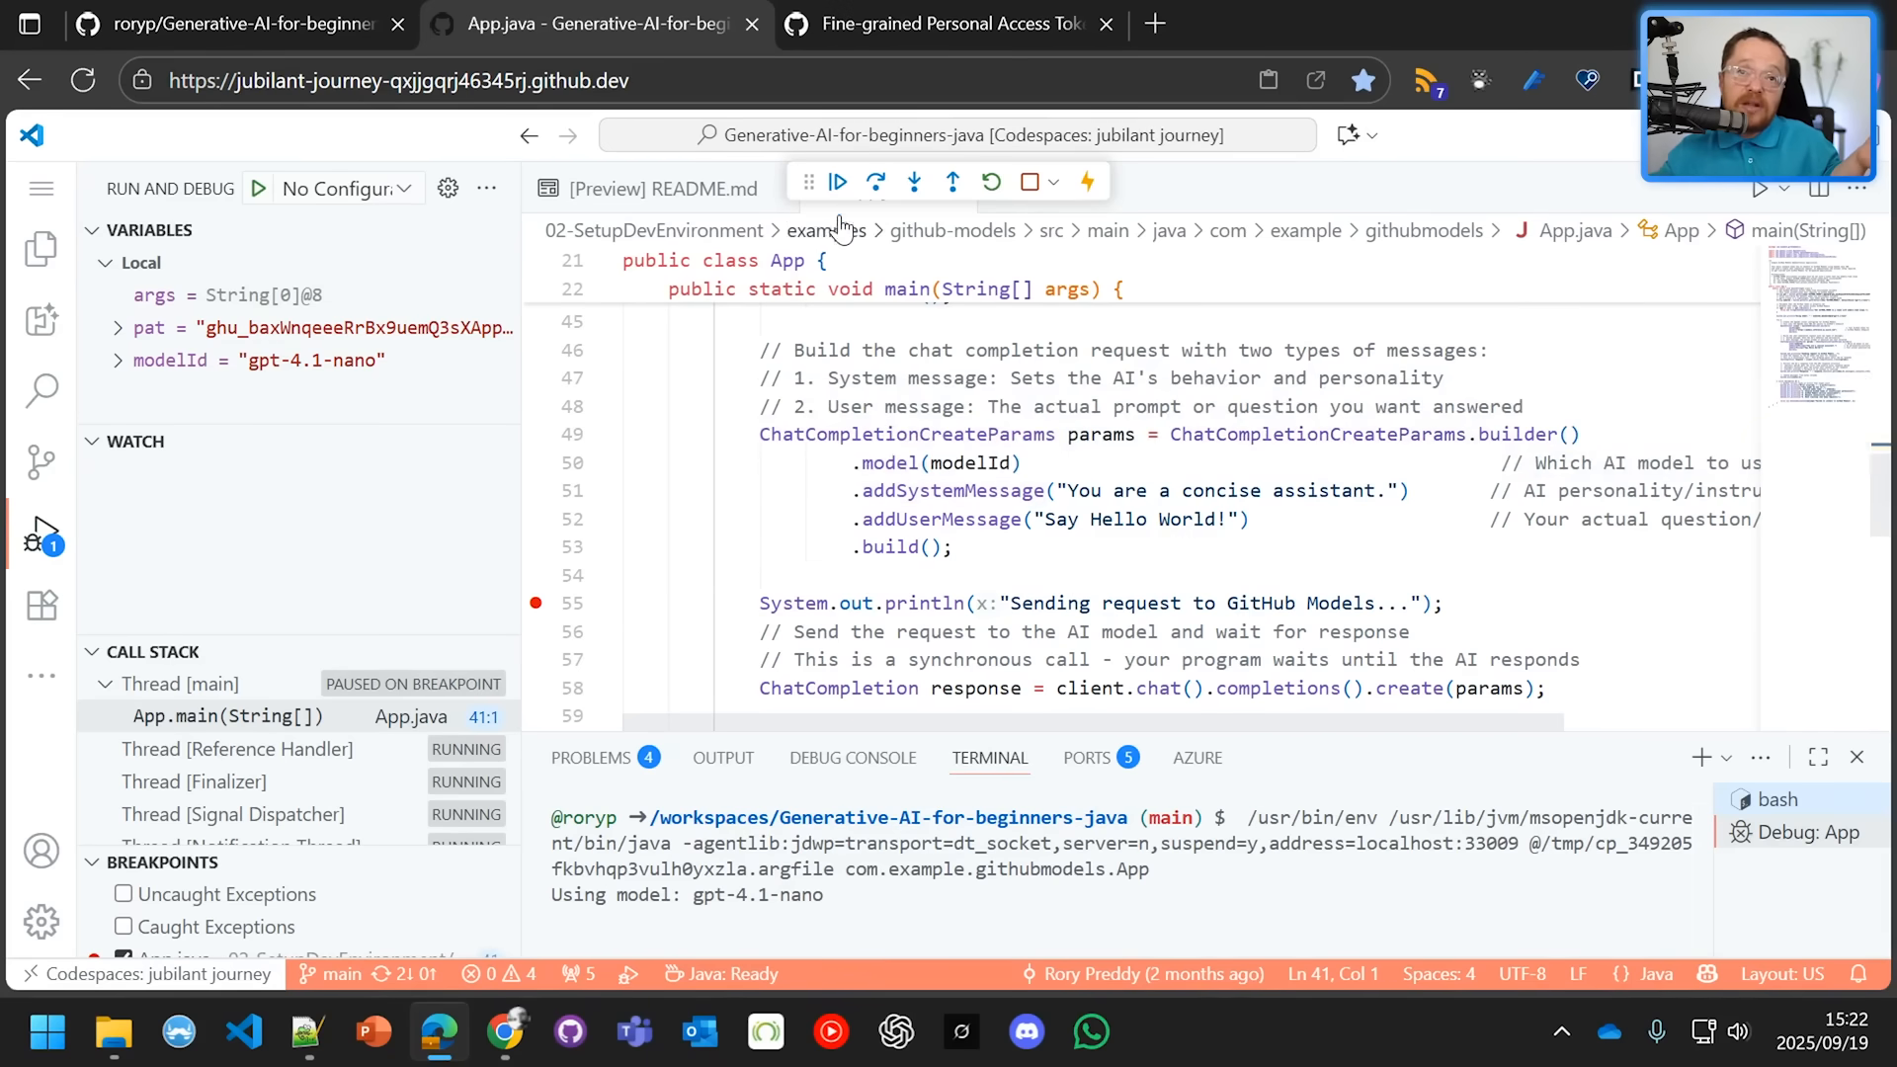
{"action": "left_click", "coordinate": [836, 180]}
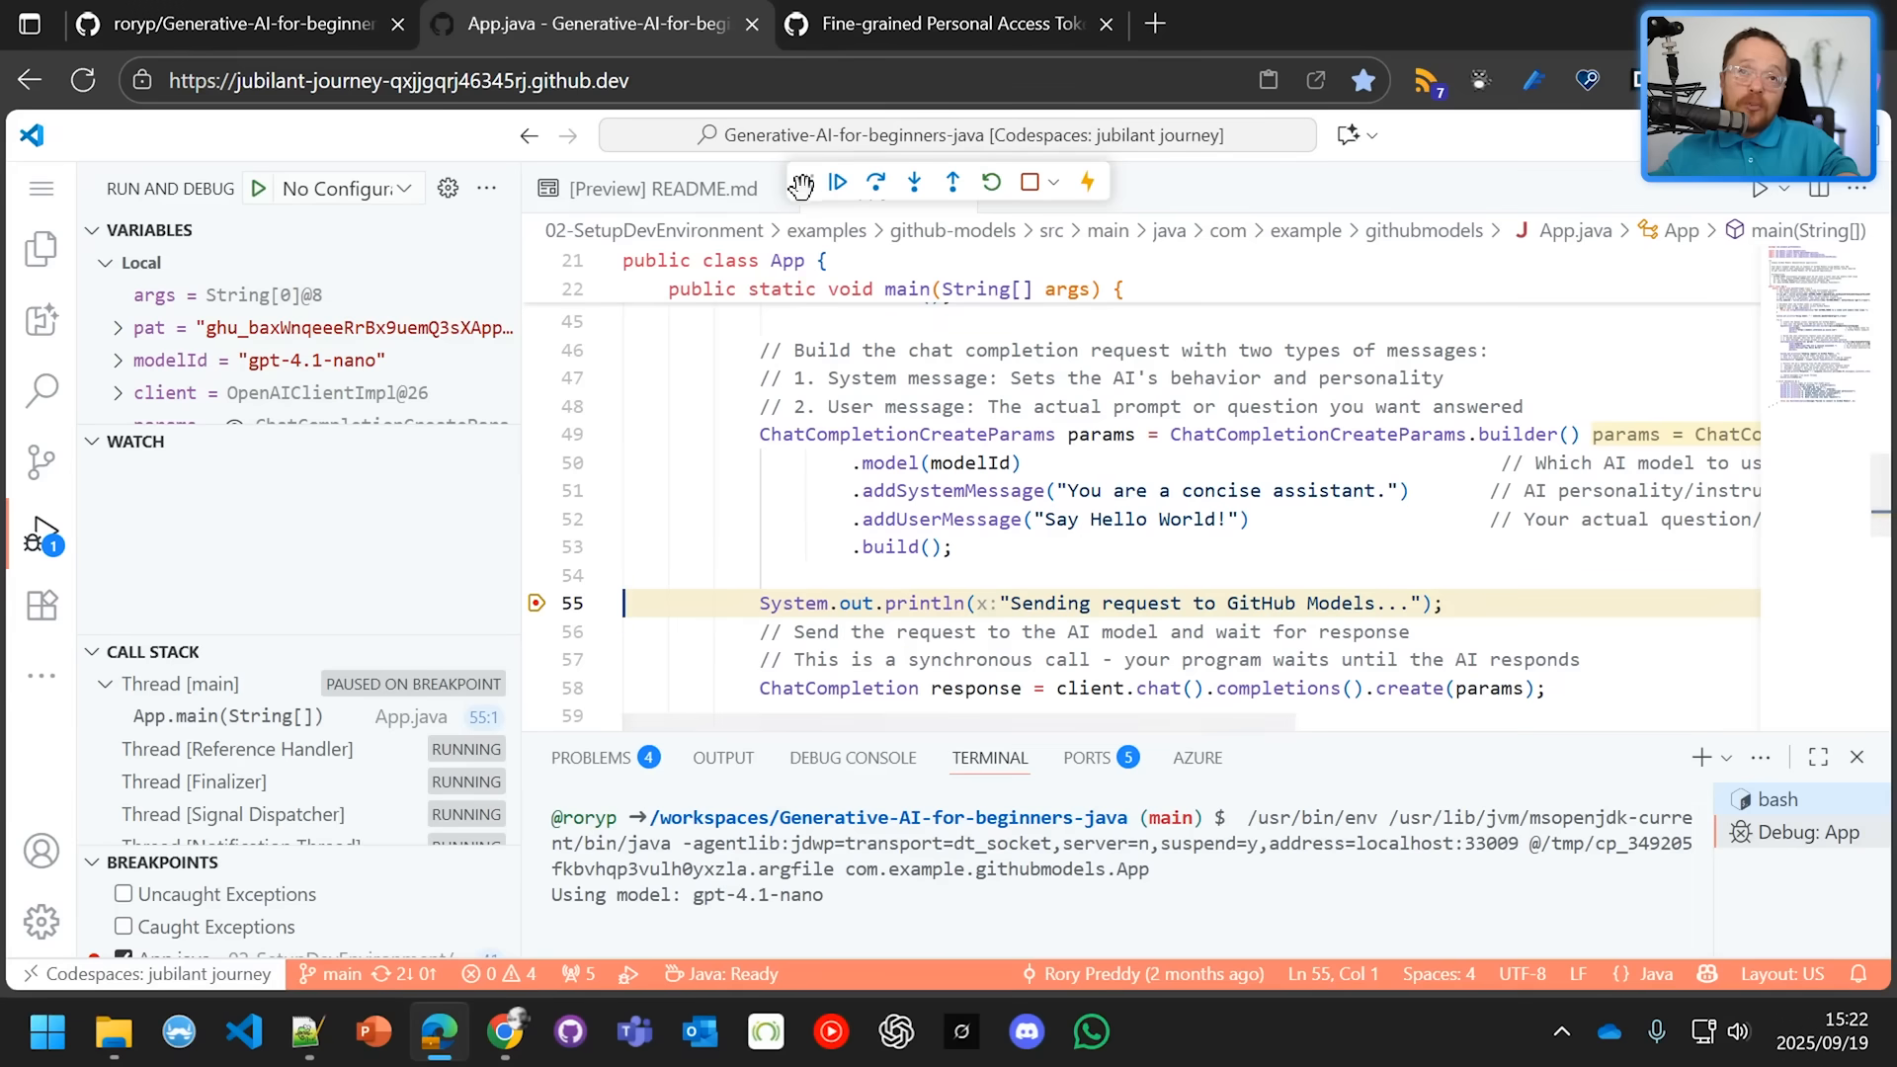
{"action": "left_click", "coordinate": [838, 182]}
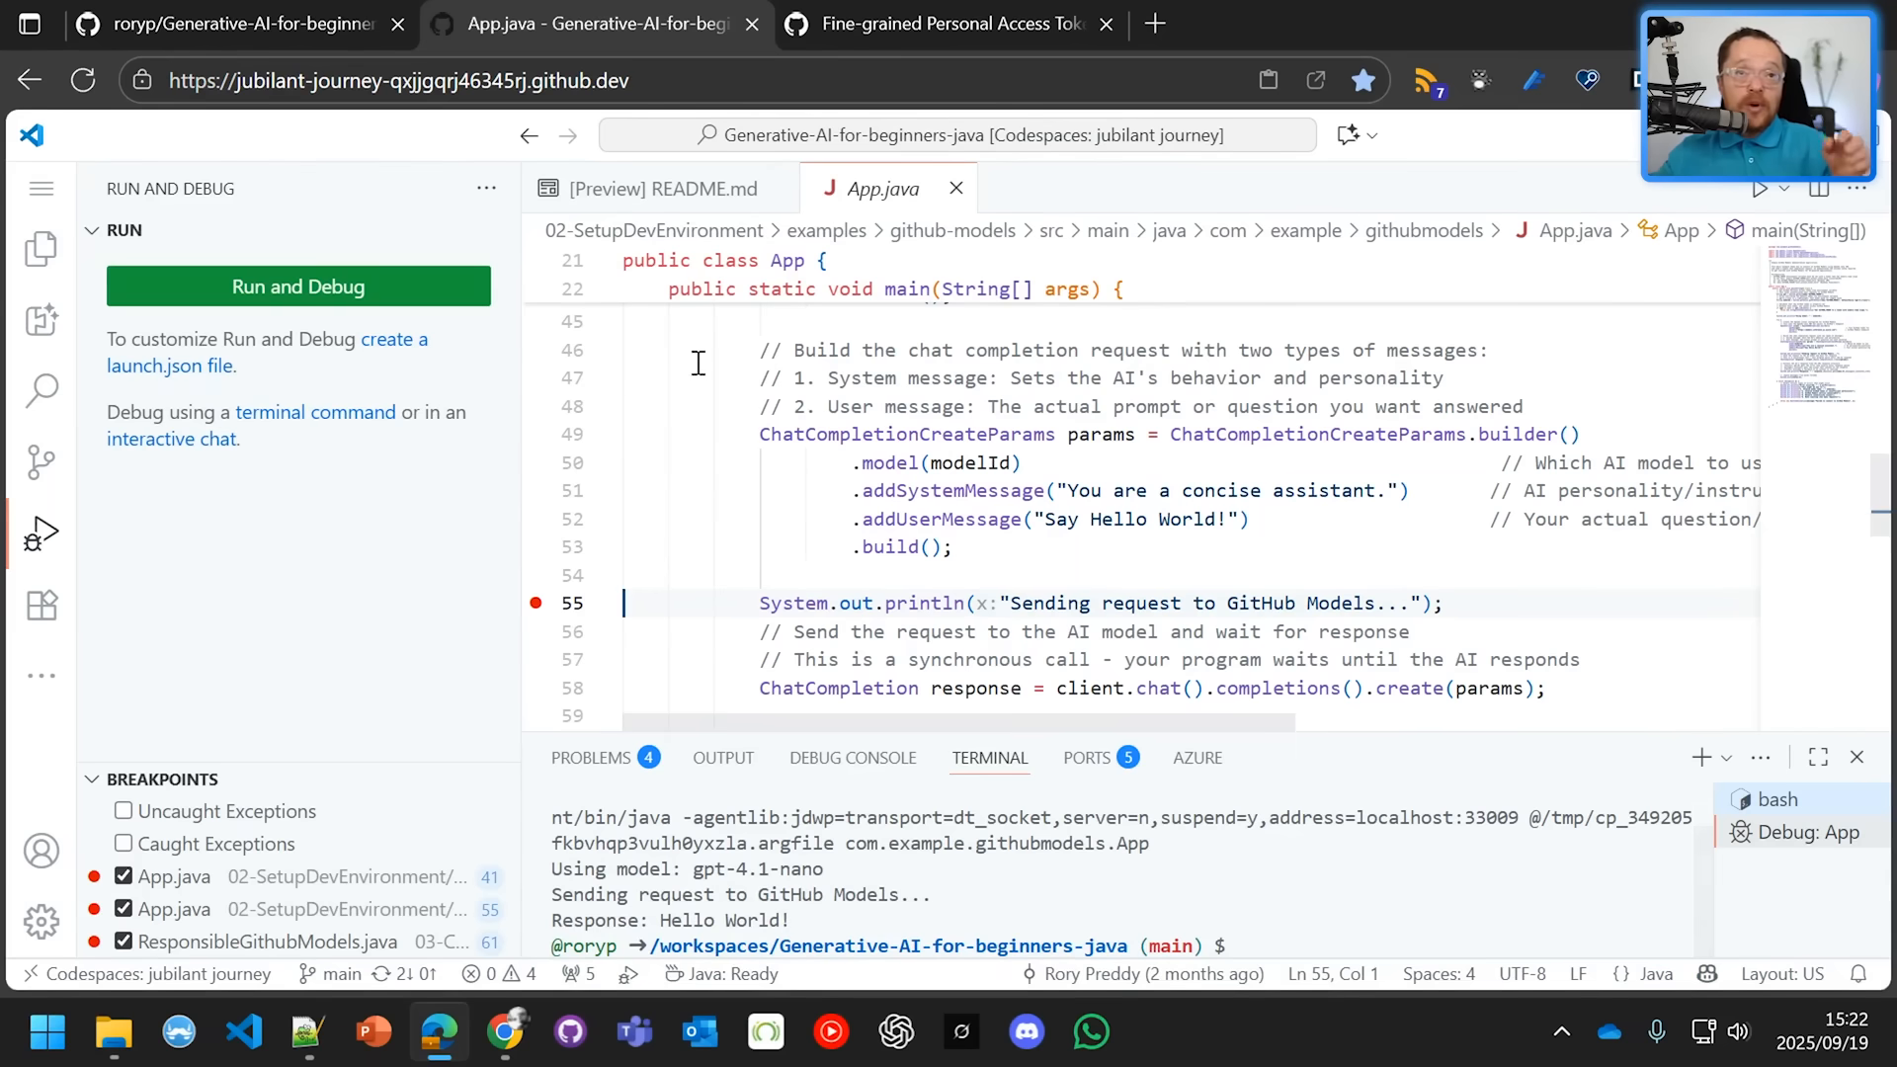
{"action": "mouse_move", "coordinate": [750, 23]}
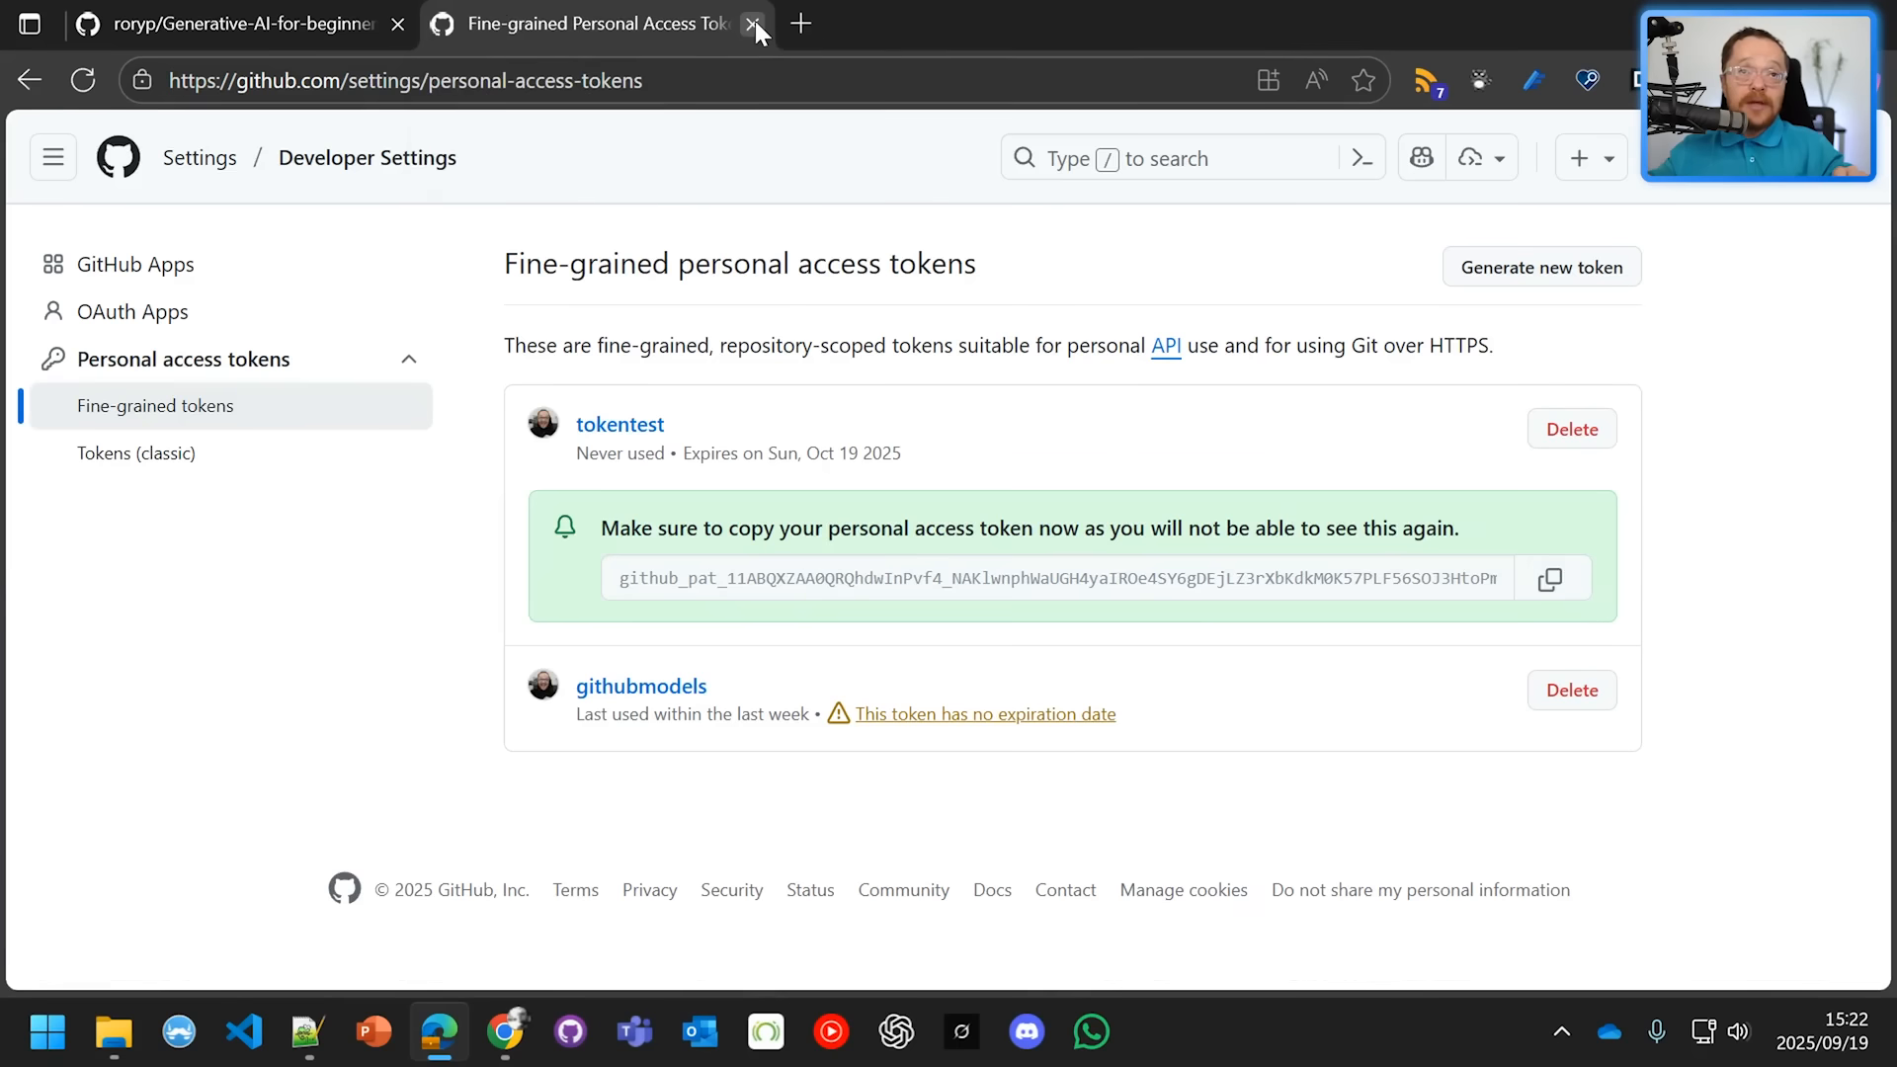
Close the token settings page and return to the forked repository page.
{"action": "left_click", "coordinate": [753, 23]}
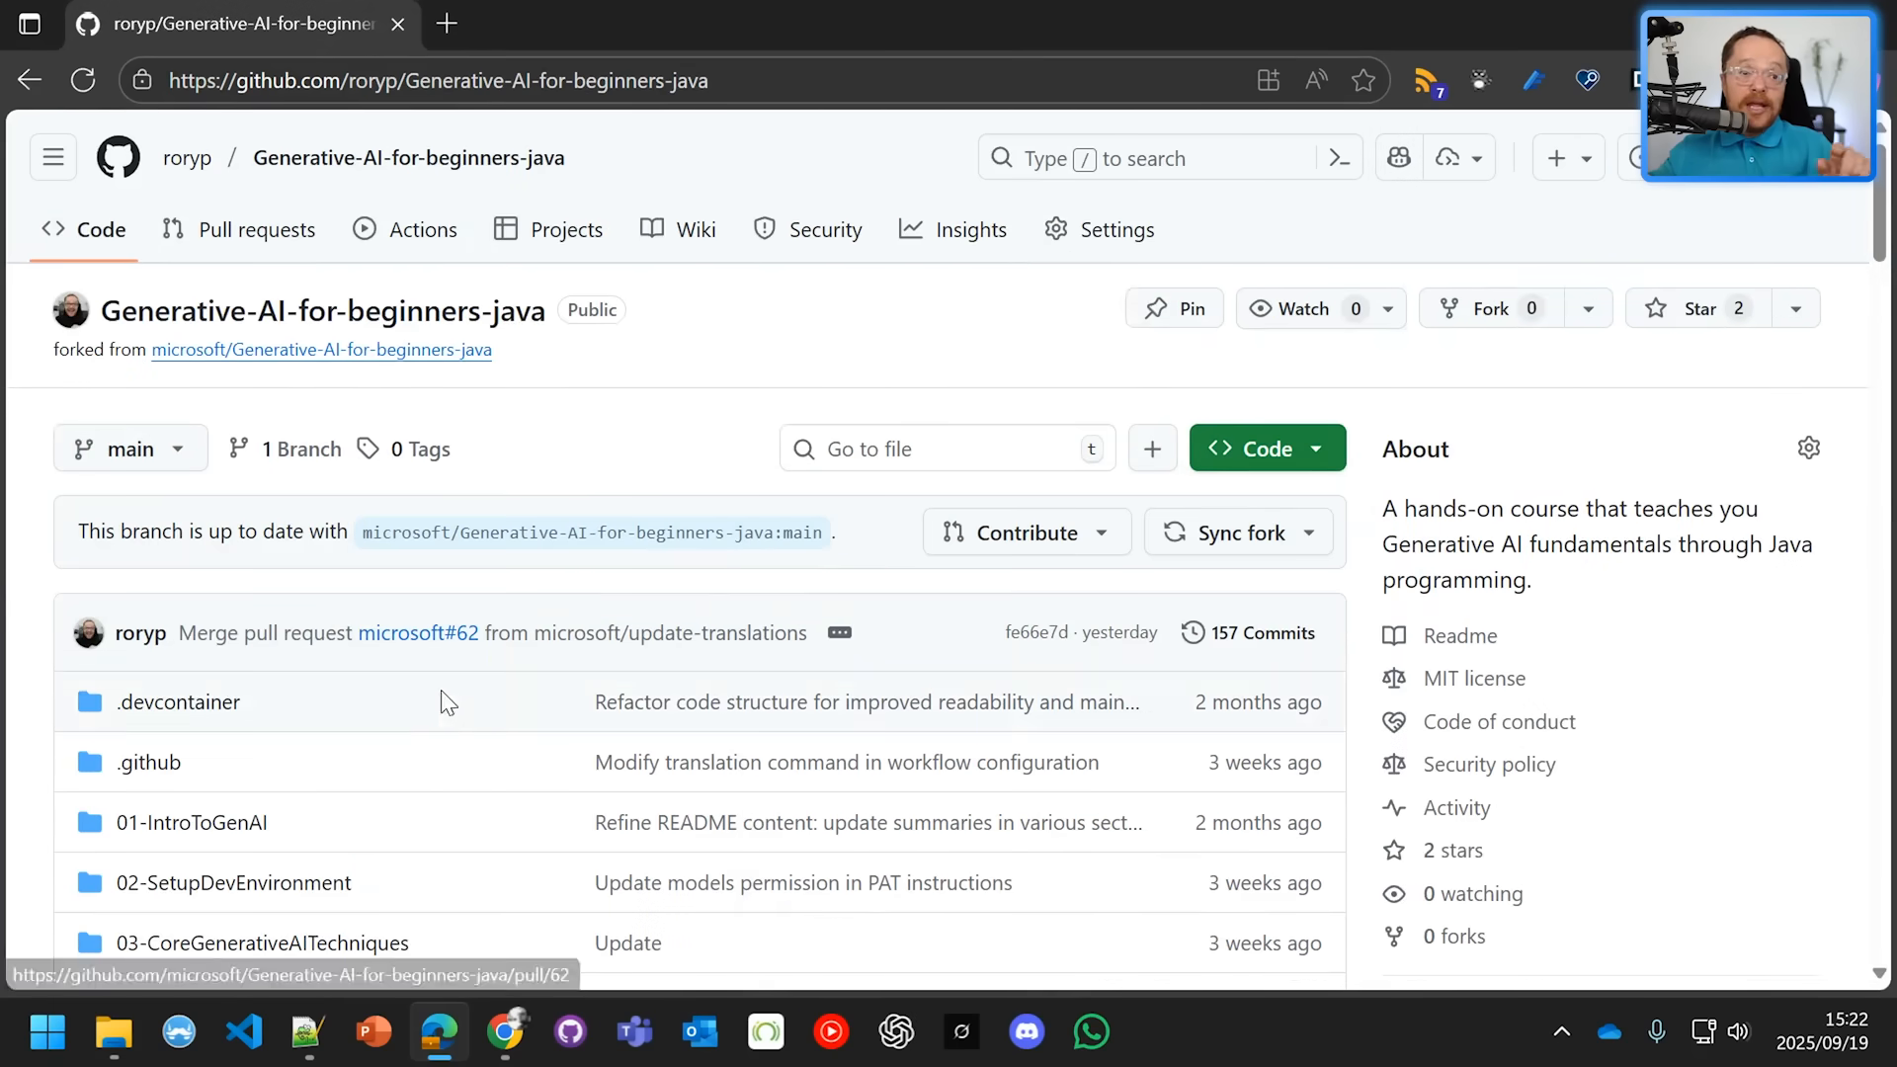
{"action": "scroll", "scroll_direction": "down", "scroll_amount": 3}
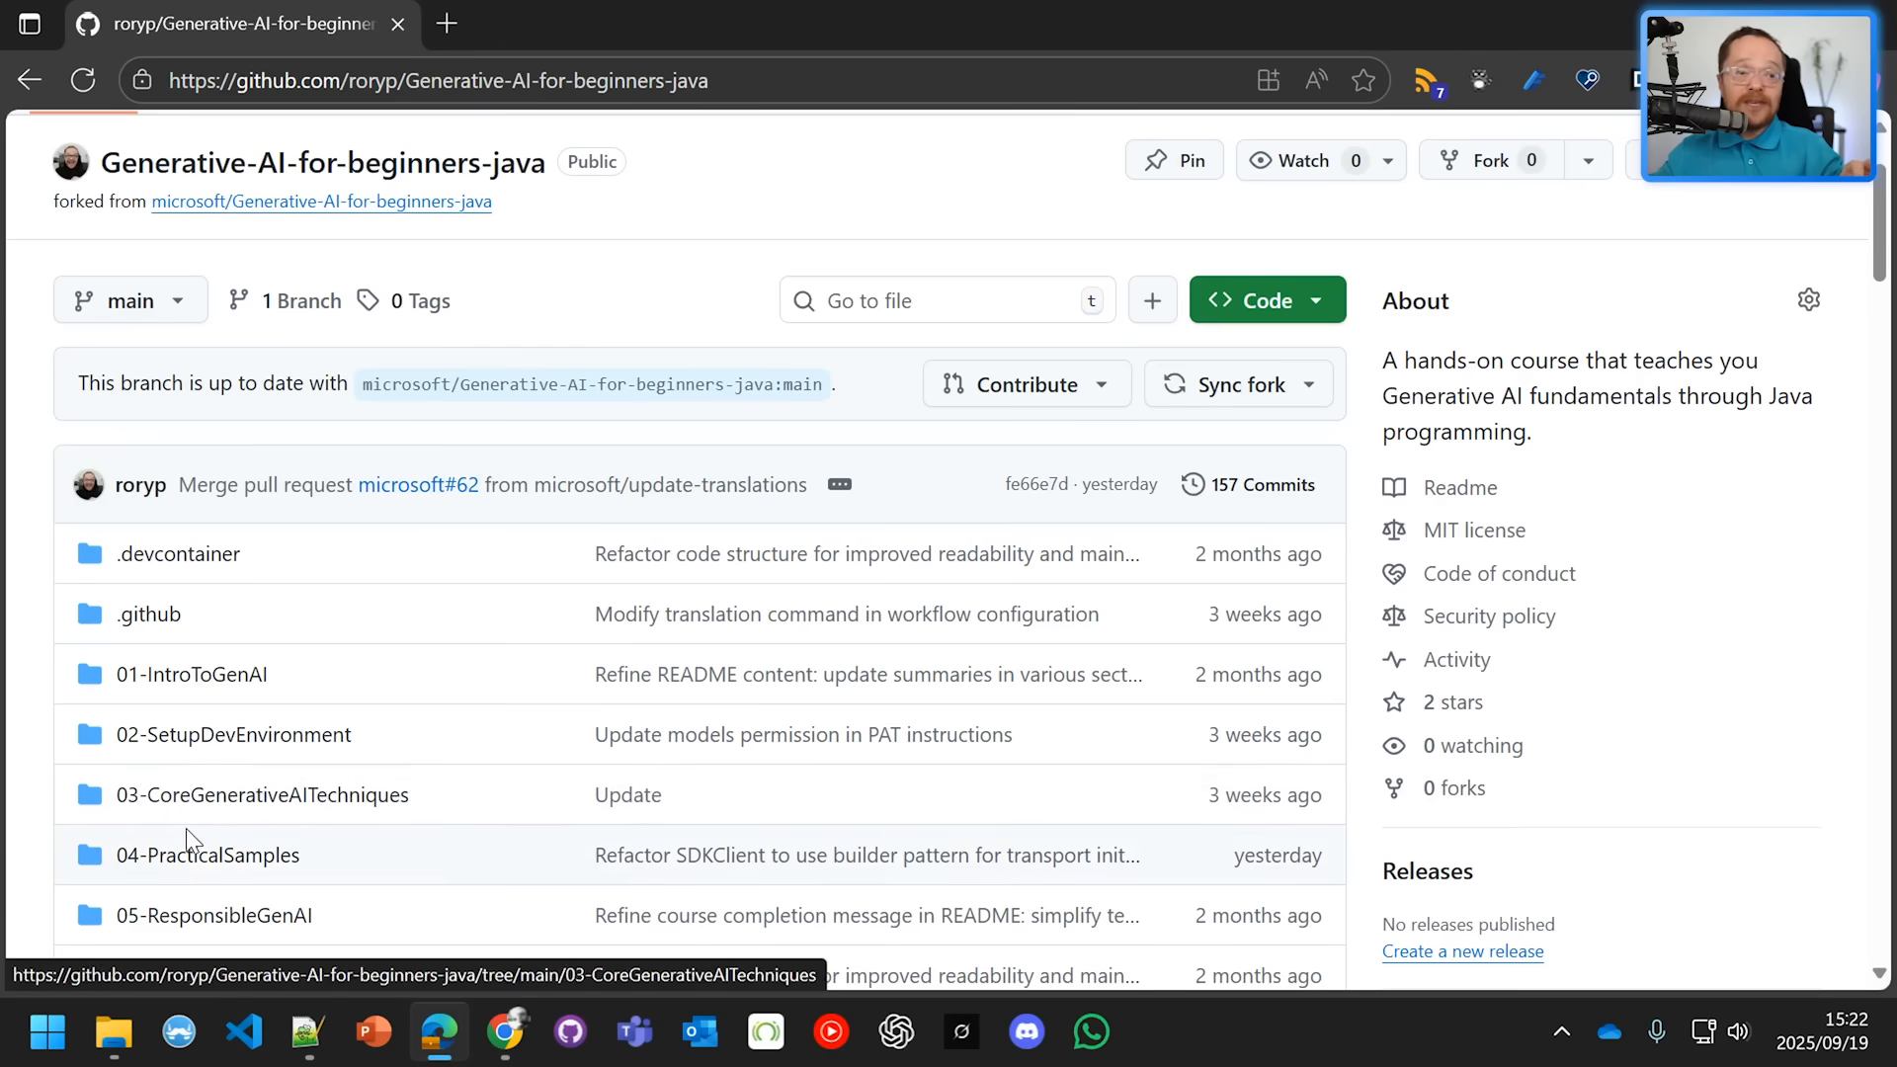
{"action": "scroll", "scroll_direction": "down", "scroll_amount": 3}
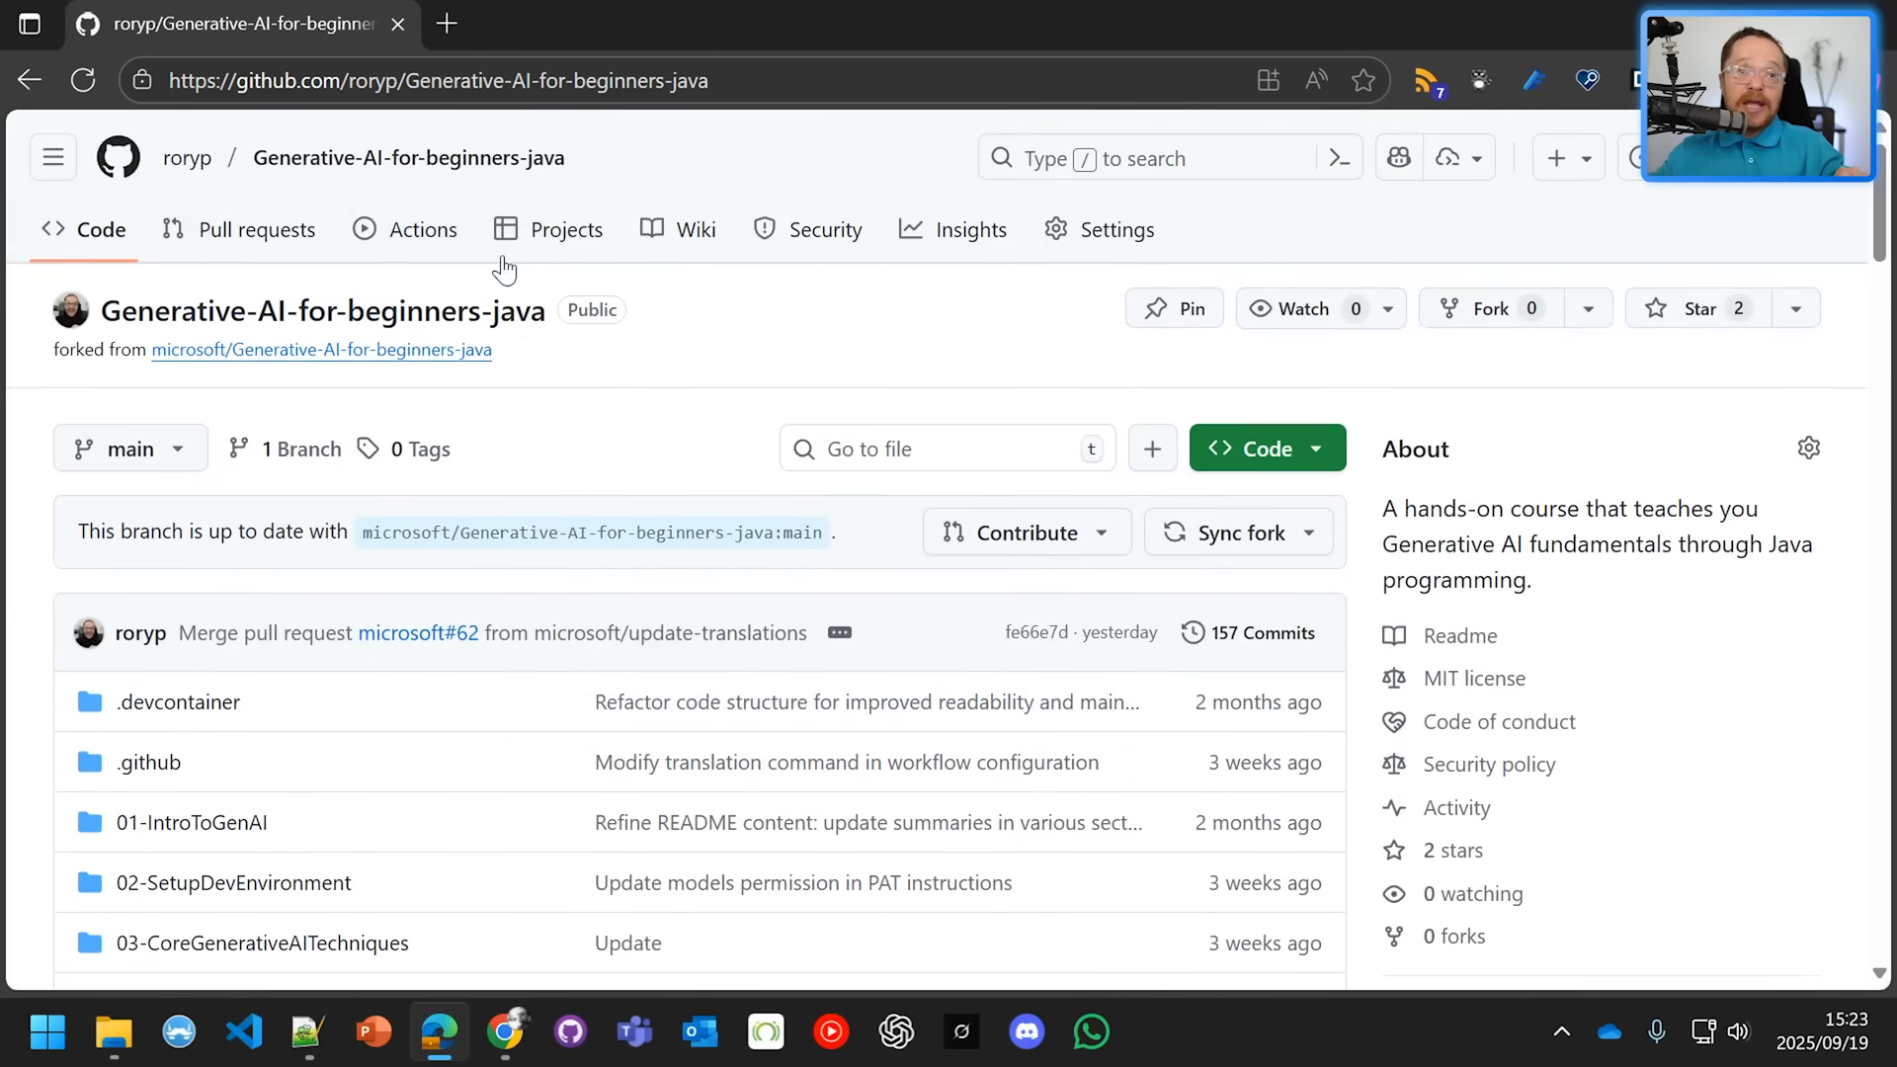
Show the fork's codespaces list with the active jubilant journey codespace.
{"action": "left_click", "coordinate": [1267, 449]}
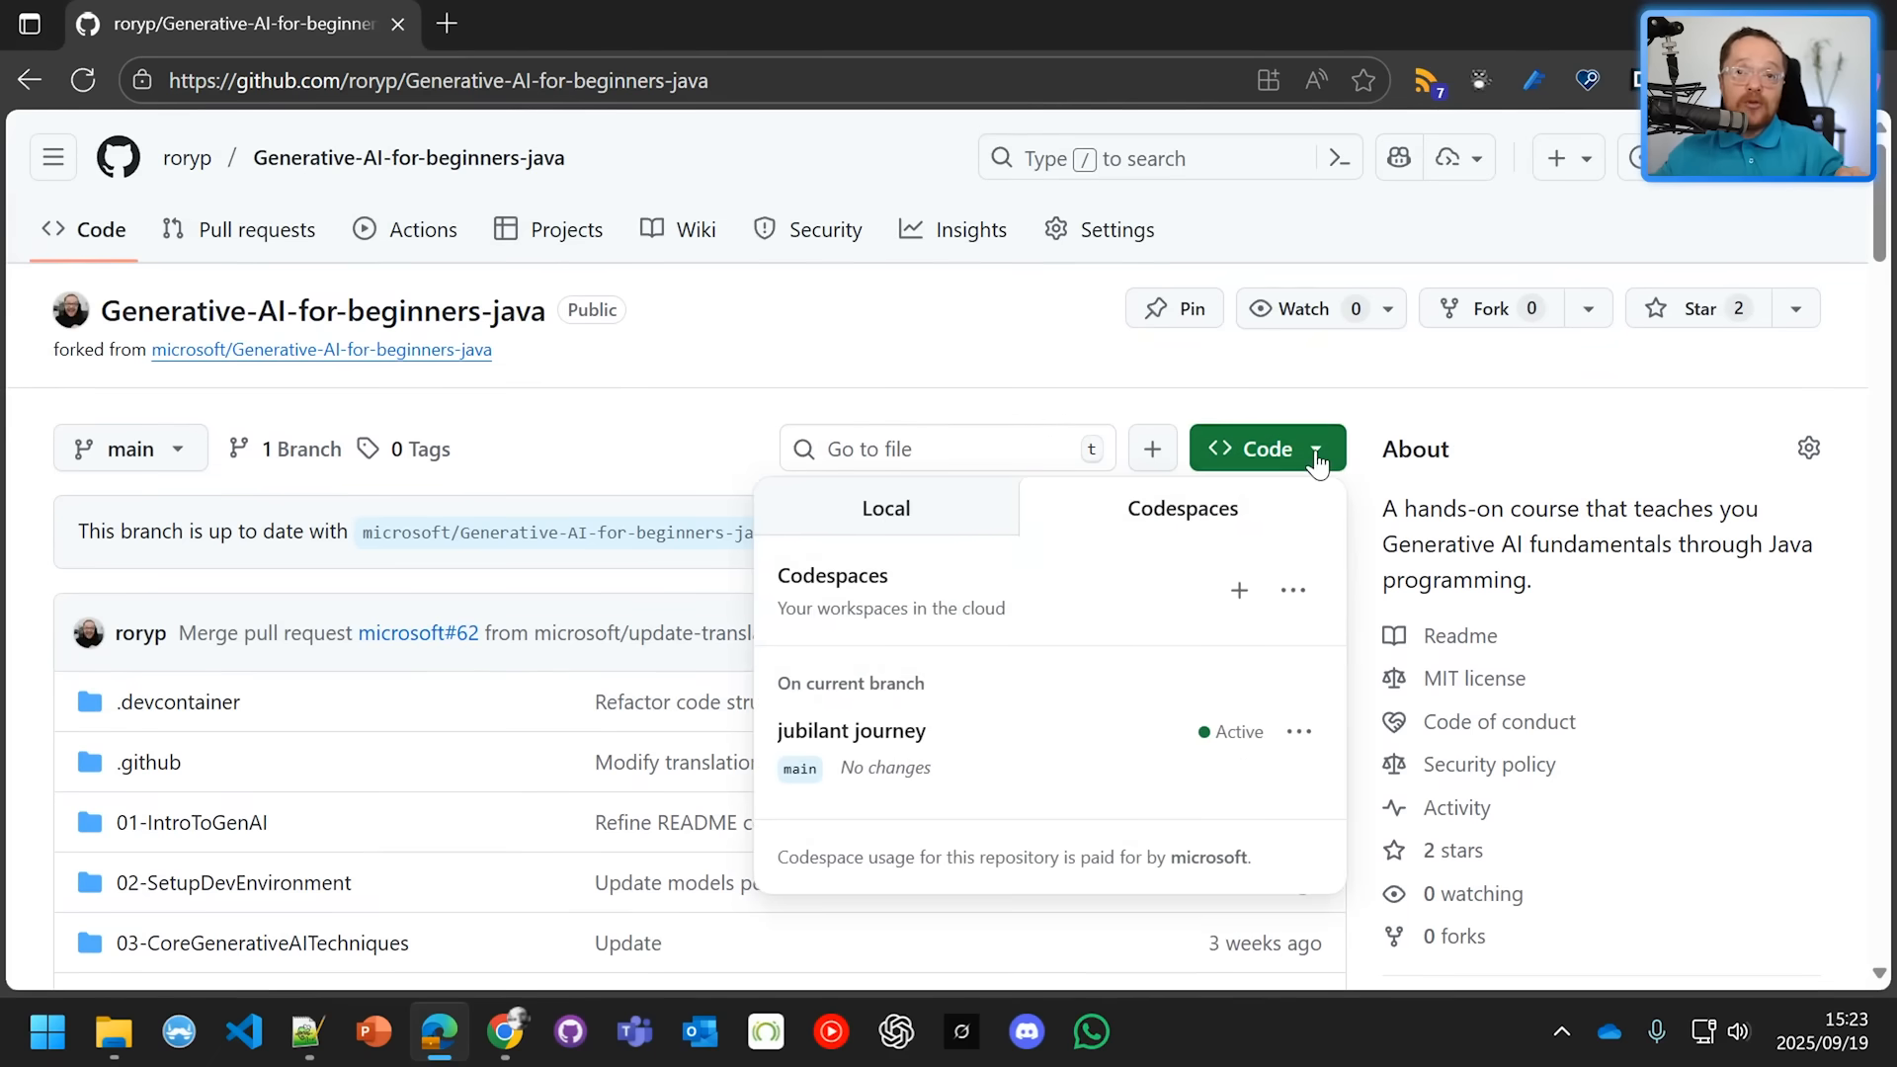
{"action": "mouse_move", "coordinate": [849, 731]}
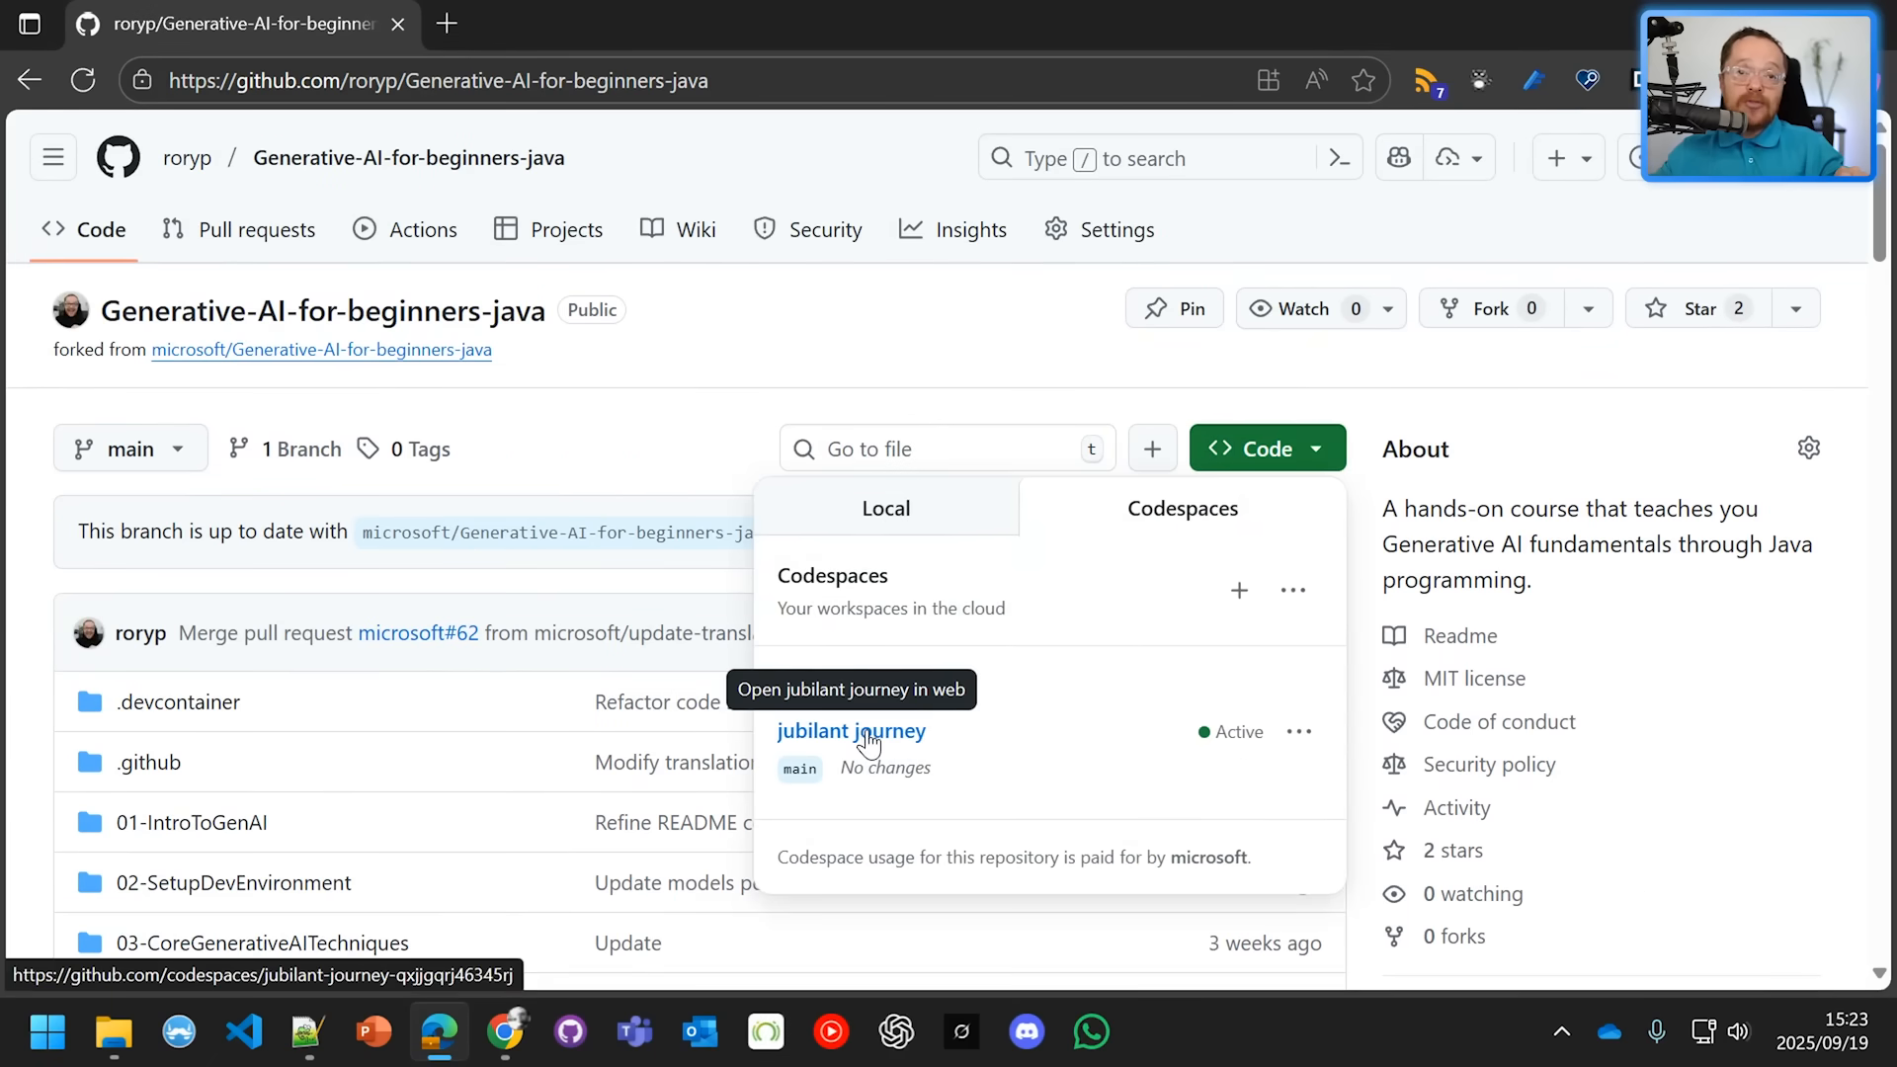